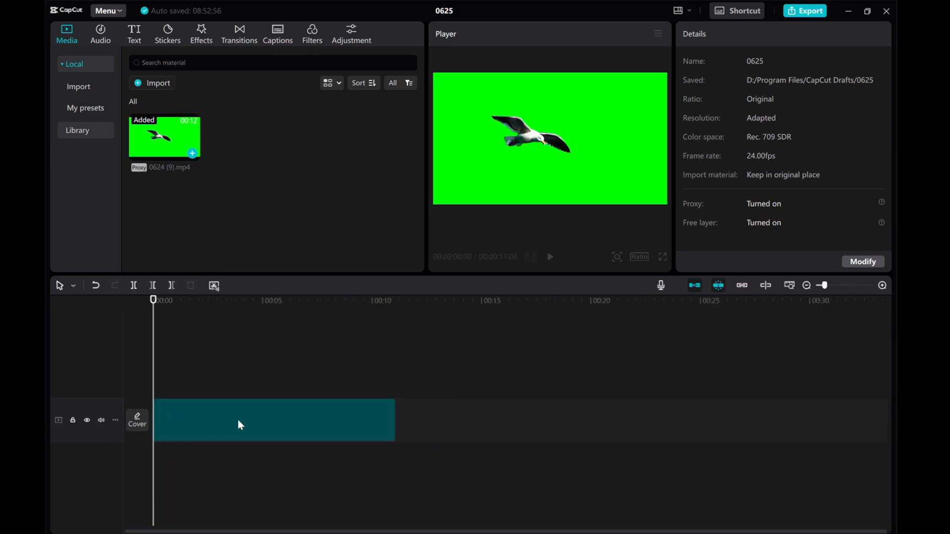
# Step: Enable Chroma key under Cutout for the bird clip and start the colour picker
pyautogui.click(273, 420)
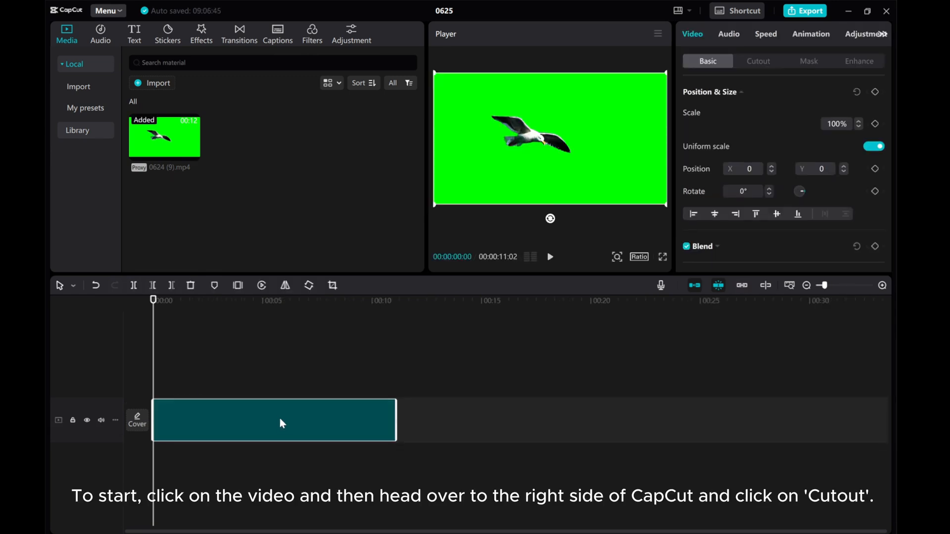
pyautogui.click(274, 419)
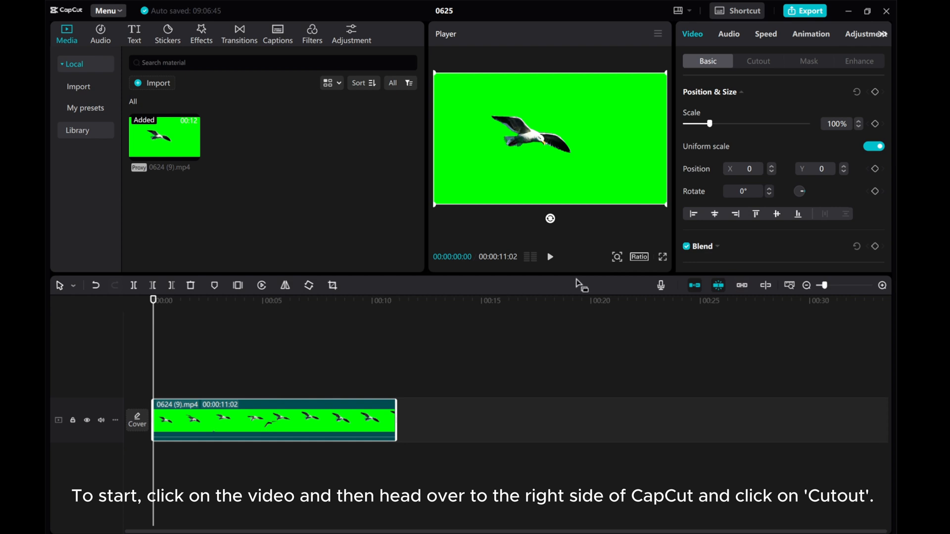
pyautogui.moveTo(706, 41)
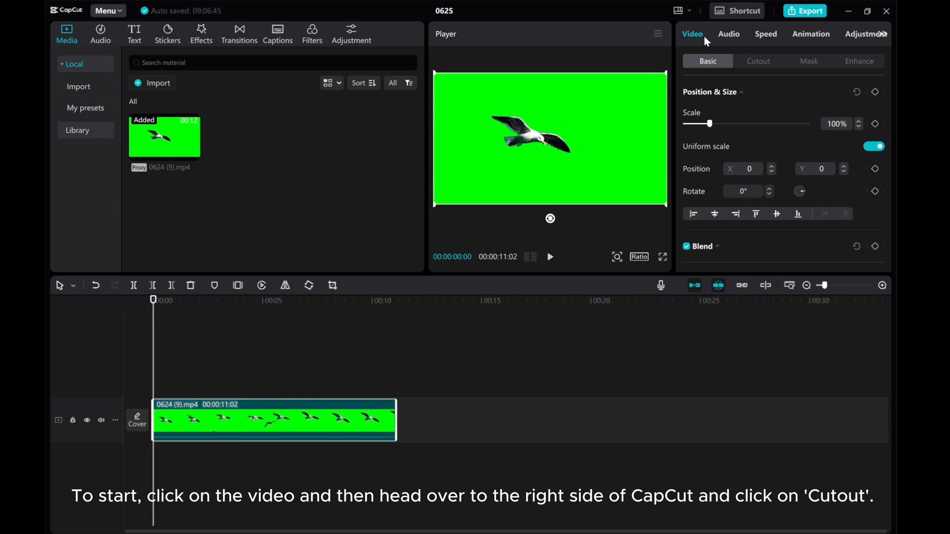
pyautogui.moveTo(760, 69)
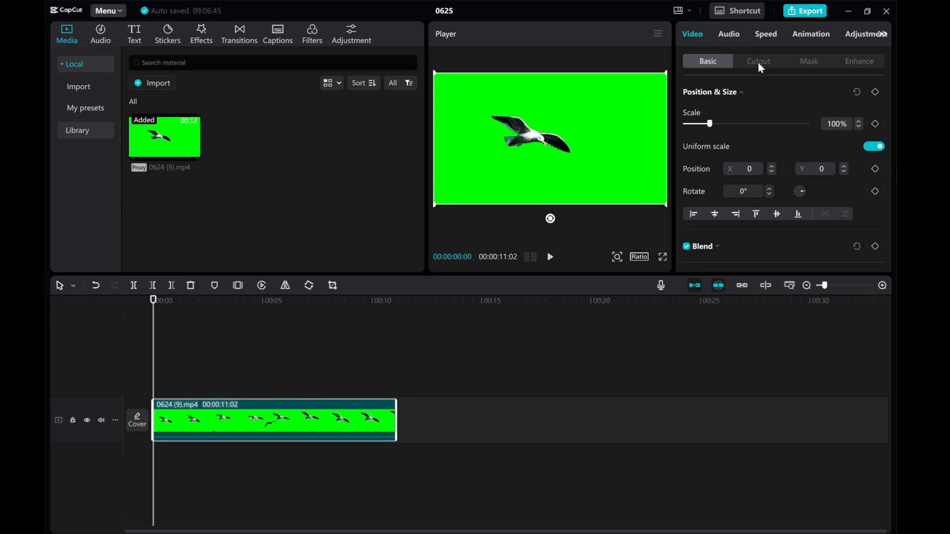
pyautogui.click(758, 60)
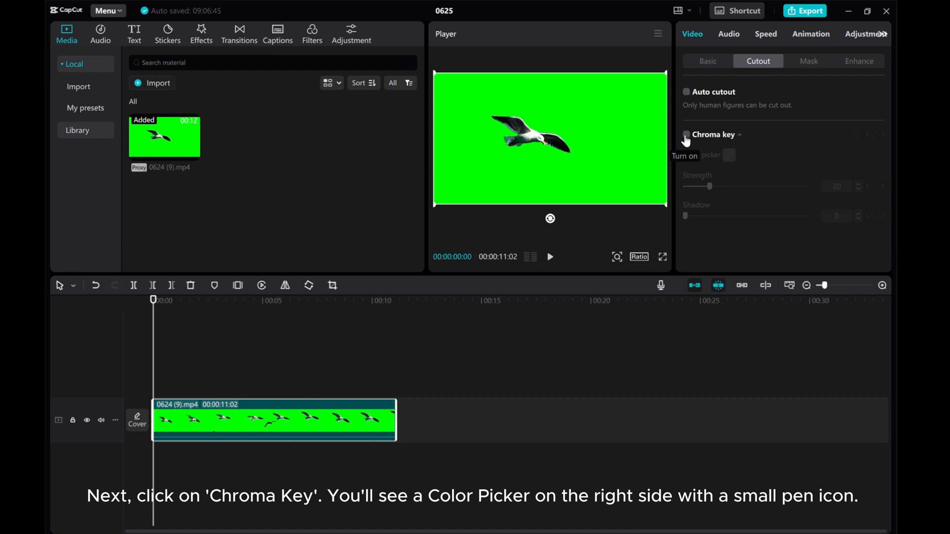
pyautogui.click(687, 134)
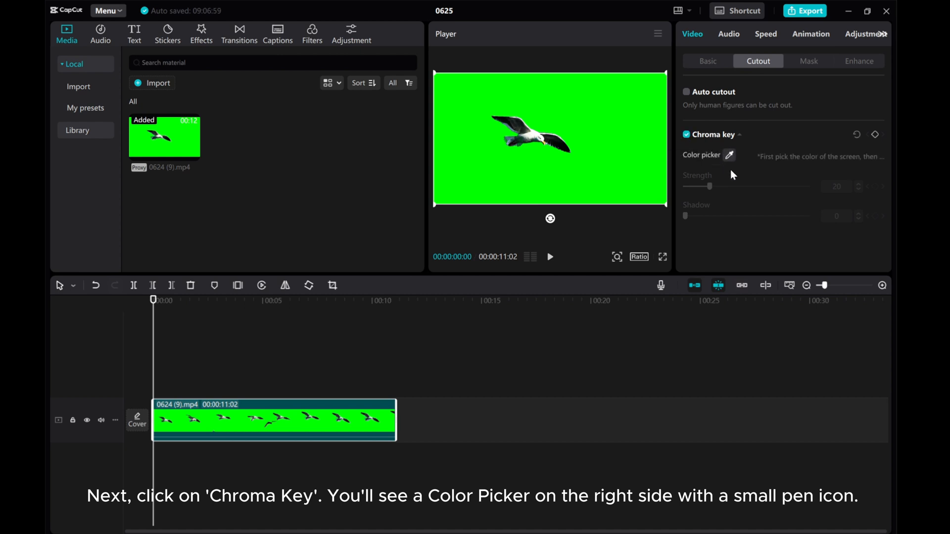
pyautogui.moveTo(737, 169)
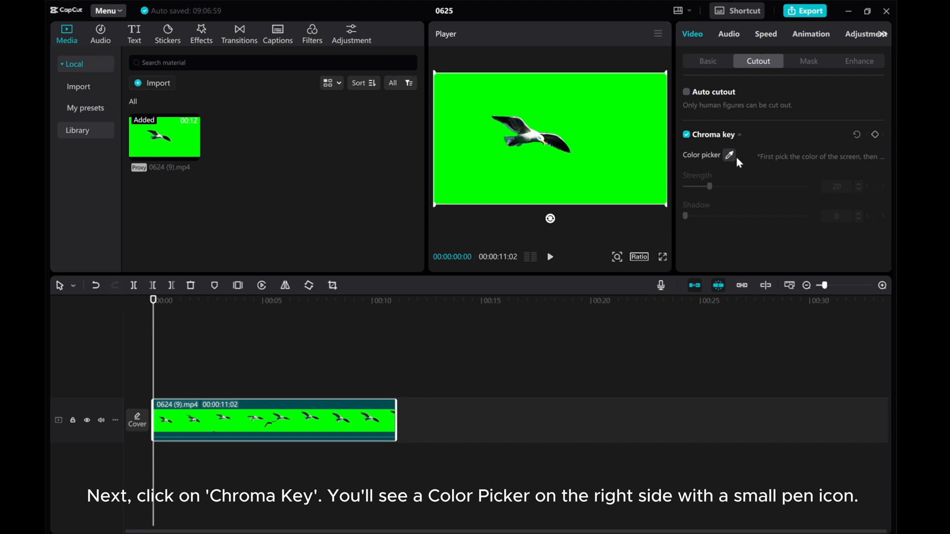
pyautogui.click(730, 155)
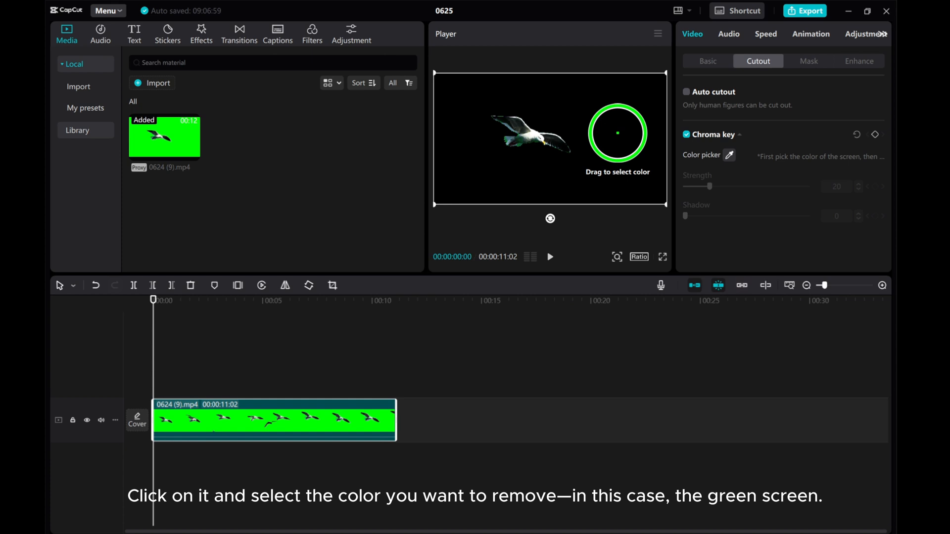
# Step: Key out the green backdrop, then browse the library's Scenery stock clips
pyautogui.click(617, 133)
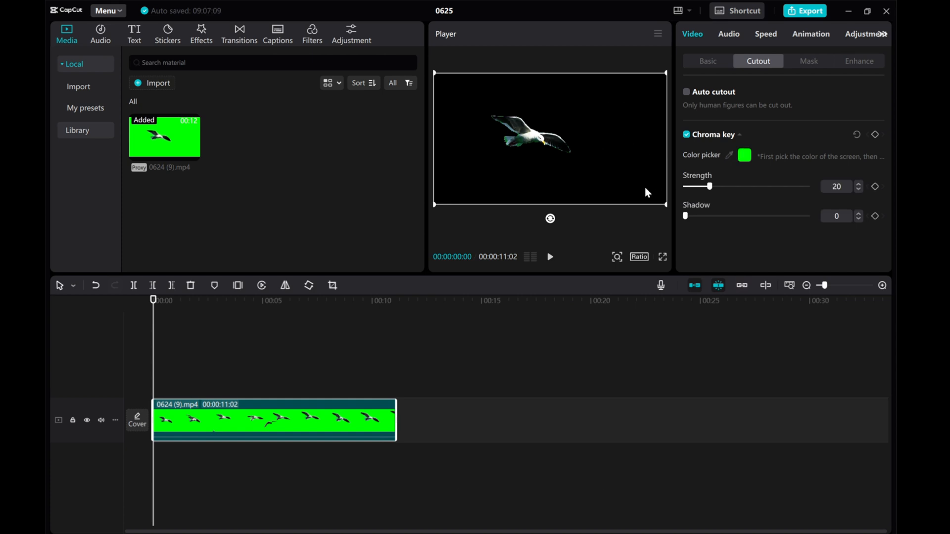
pyautogui.moveTo(303, 158)
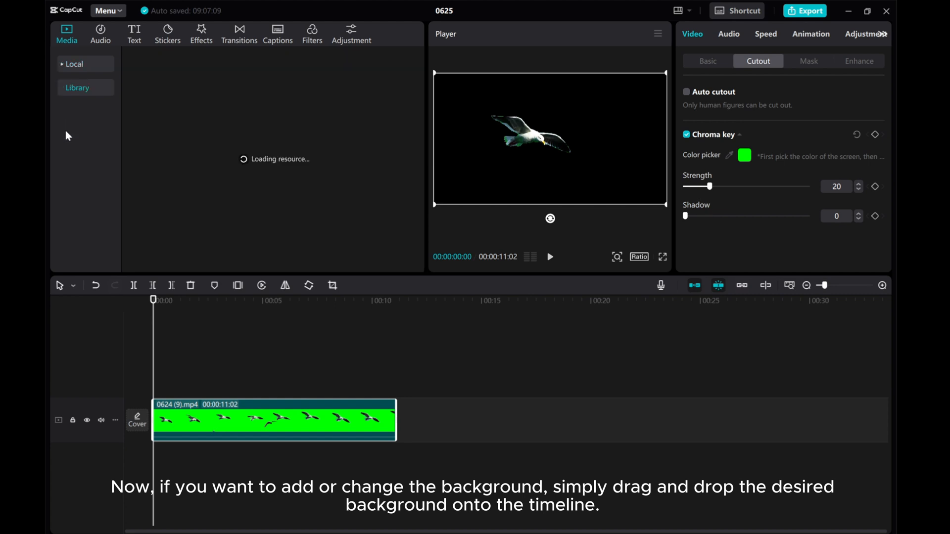
pyautogui.click(77, 87)
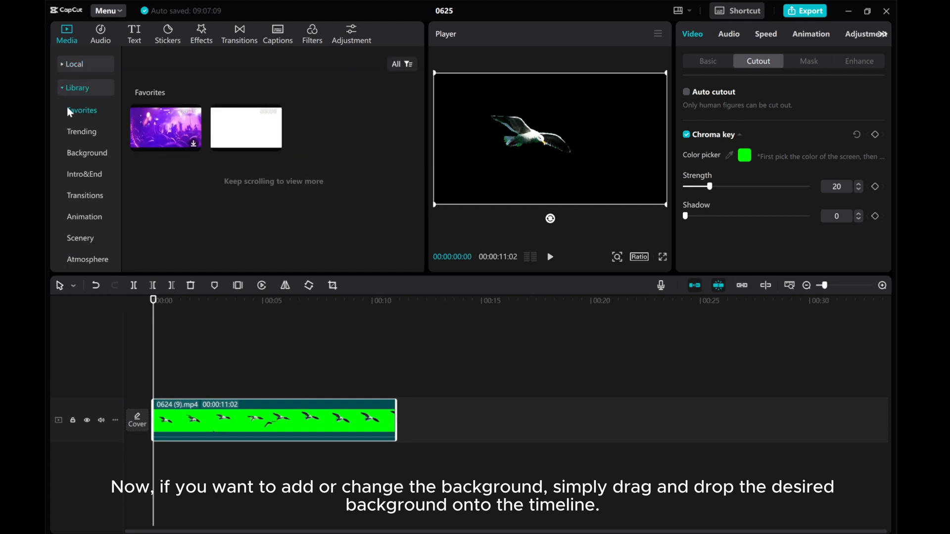
pyautogui.click(80, 237)
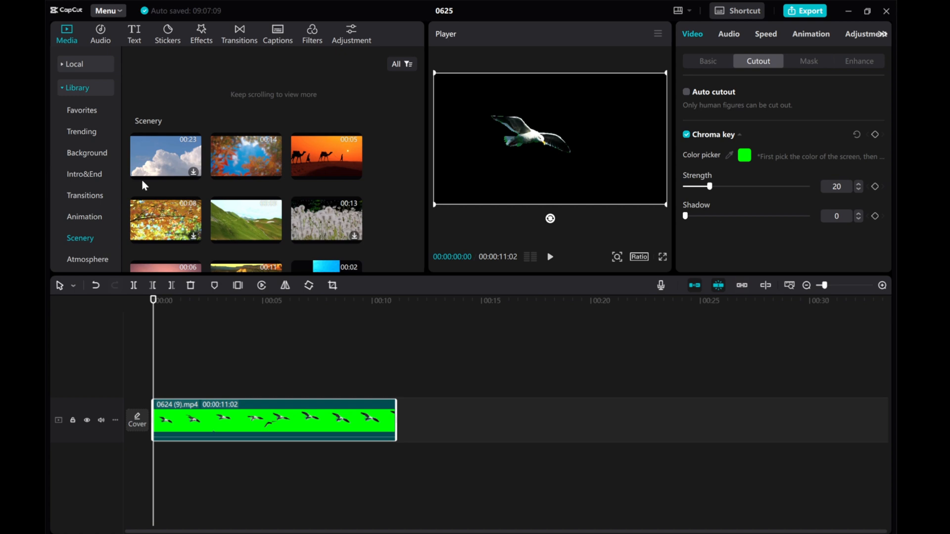
pyautogui.moveTo(253, 223)
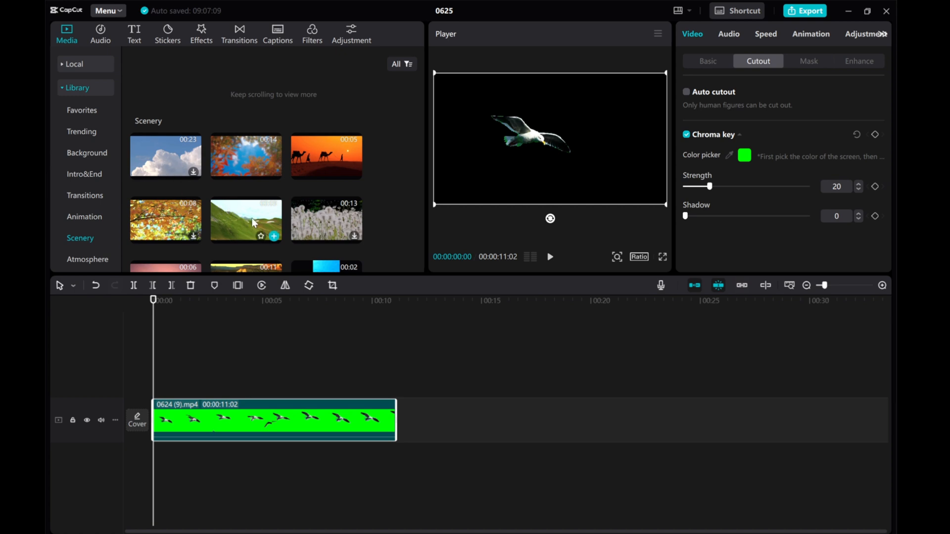
pyautogui.moveTo(246, 218)
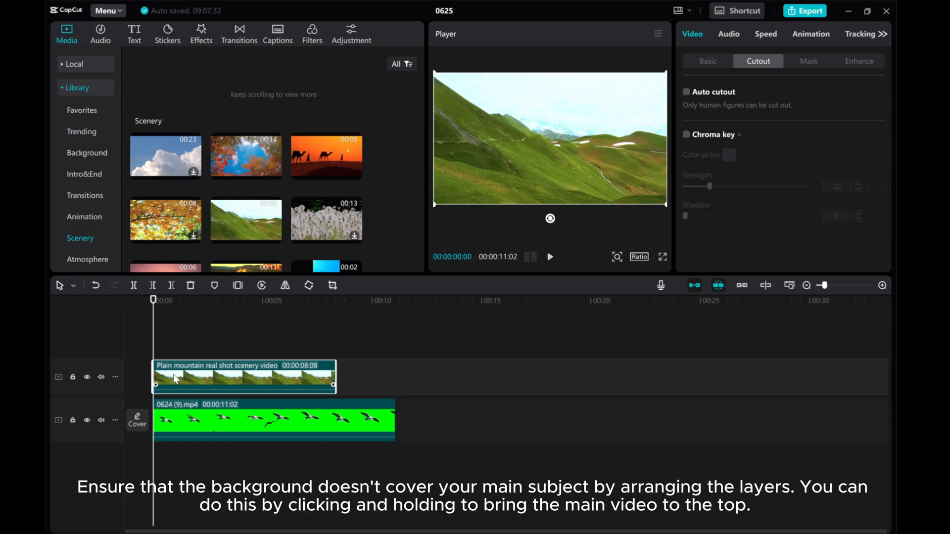
# Step: Place the keyed bird above the mountain scenery and play the composite
pyautogui.click(209, 420)
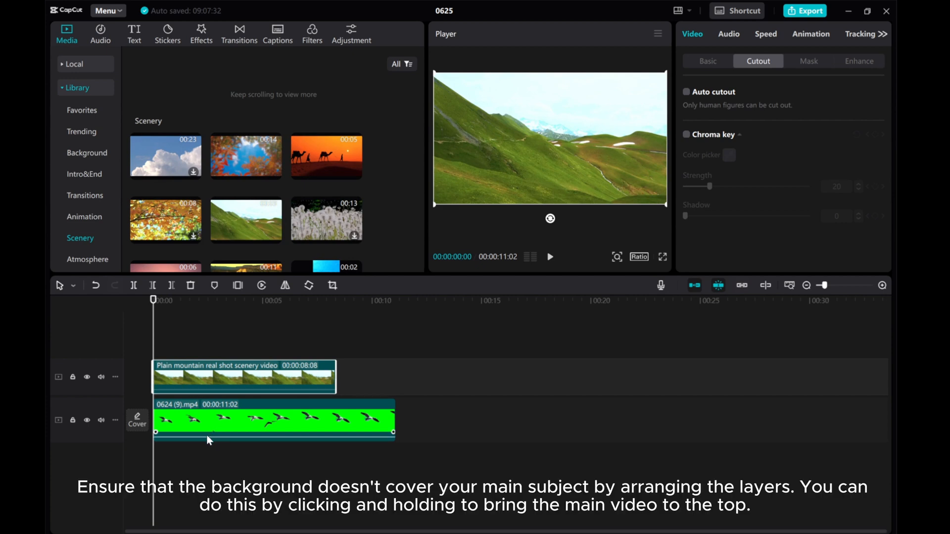
pyautogui.click(686, 135)
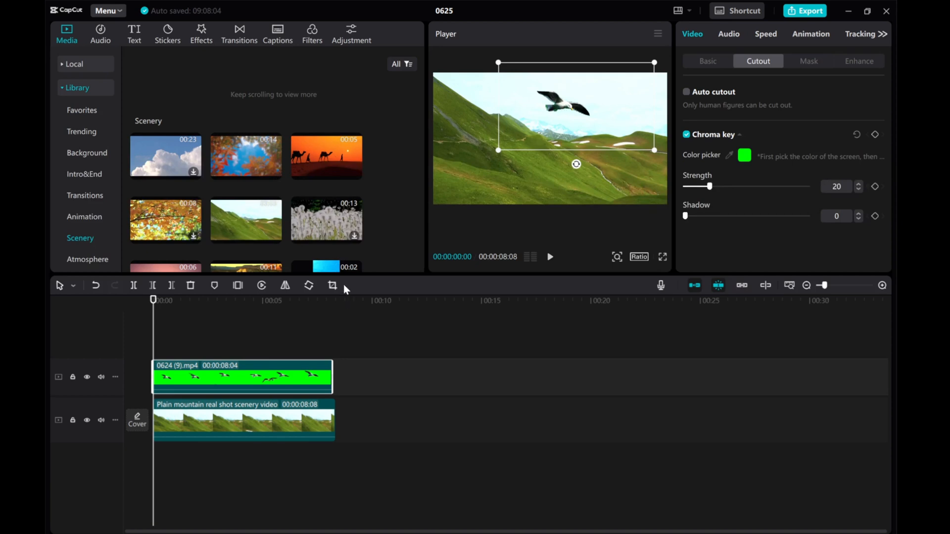
pyautogui.click(549, 256)
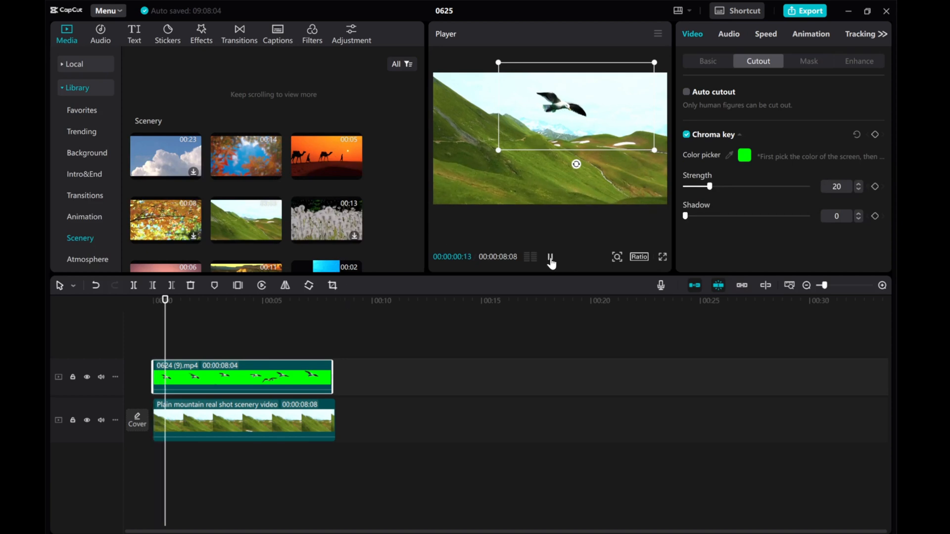
# Step: Raise the chroma key Strength to 89 and Shadow to 57, reviewing the keyed preview
pyautogui.click(549, 256)
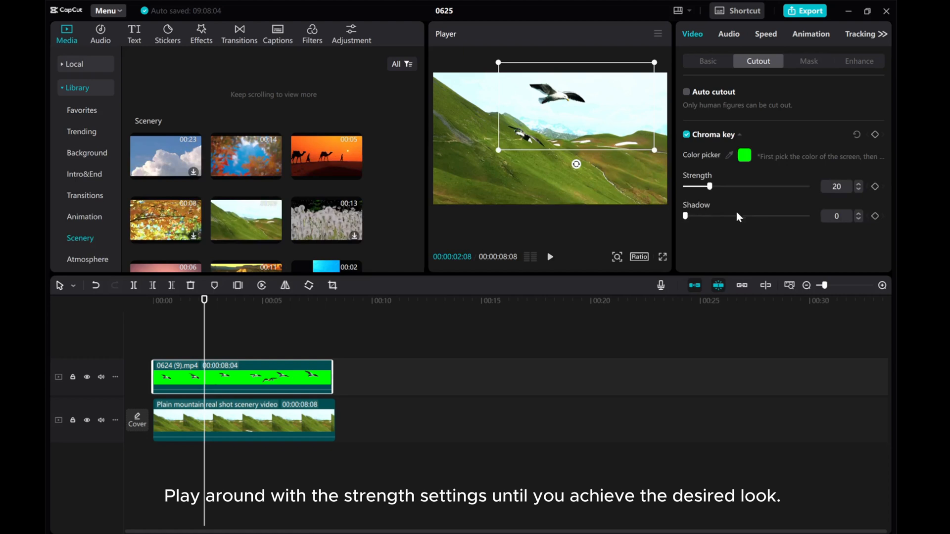
pyautogui.moveTo(713, 188)
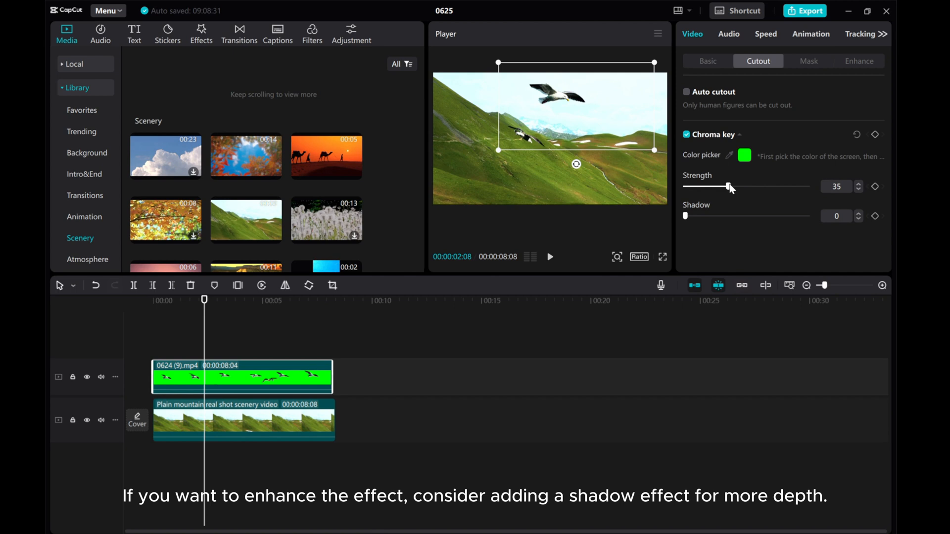
pyautogui.moveTo(684, 220)
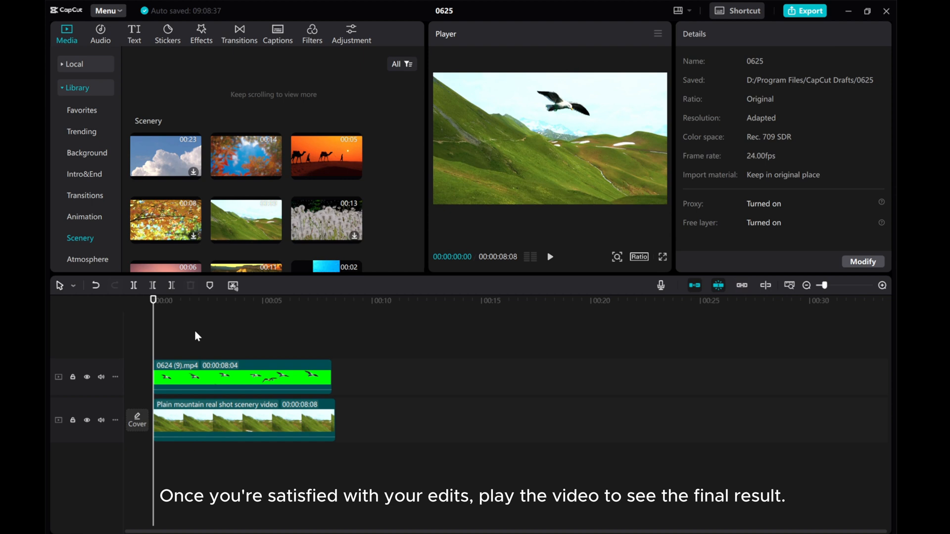
pyautogui.click(549, 257)
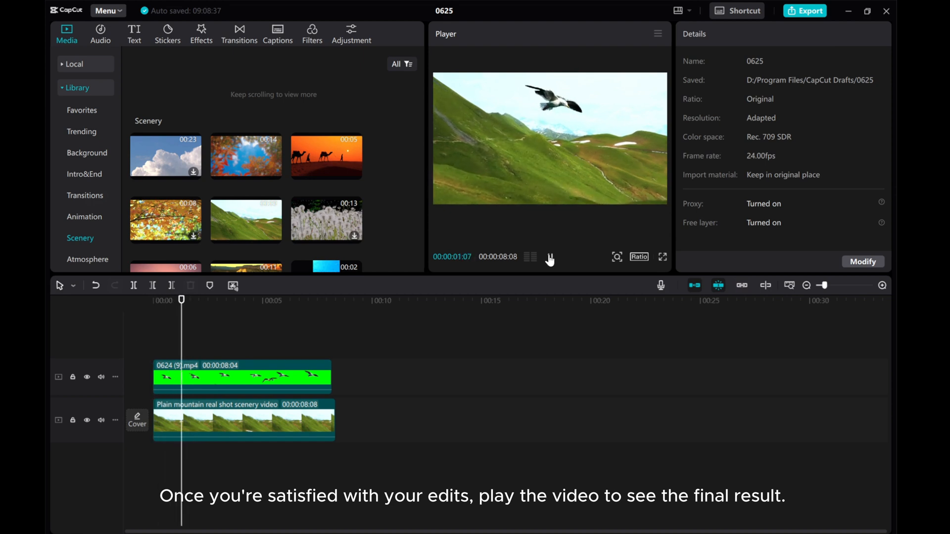
pyautogui.click(549, 258)
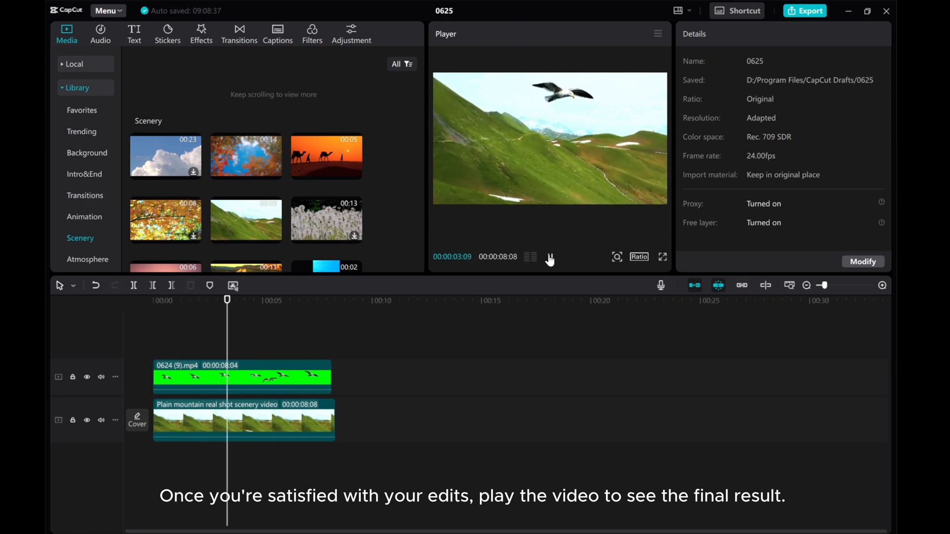
pyautogui.click(242, 376)
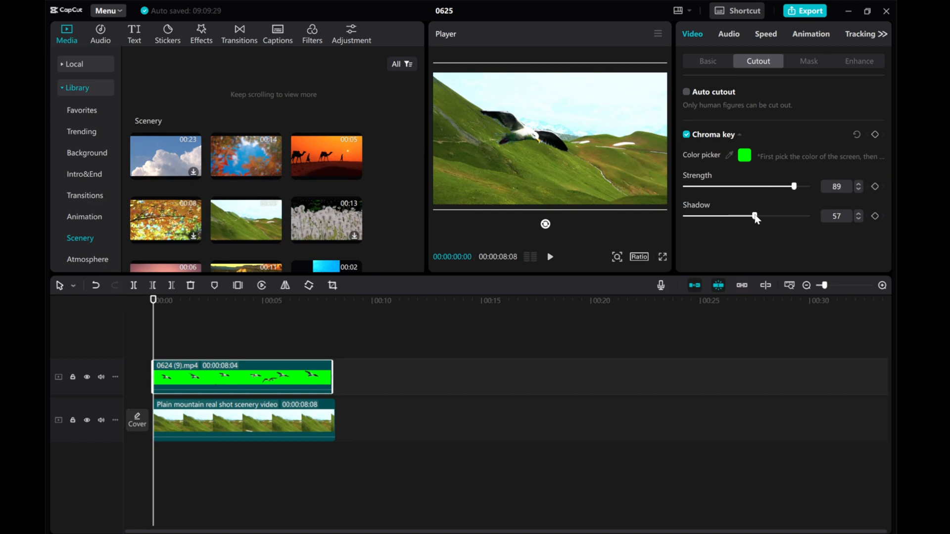
pyautogui.click(550, 256)
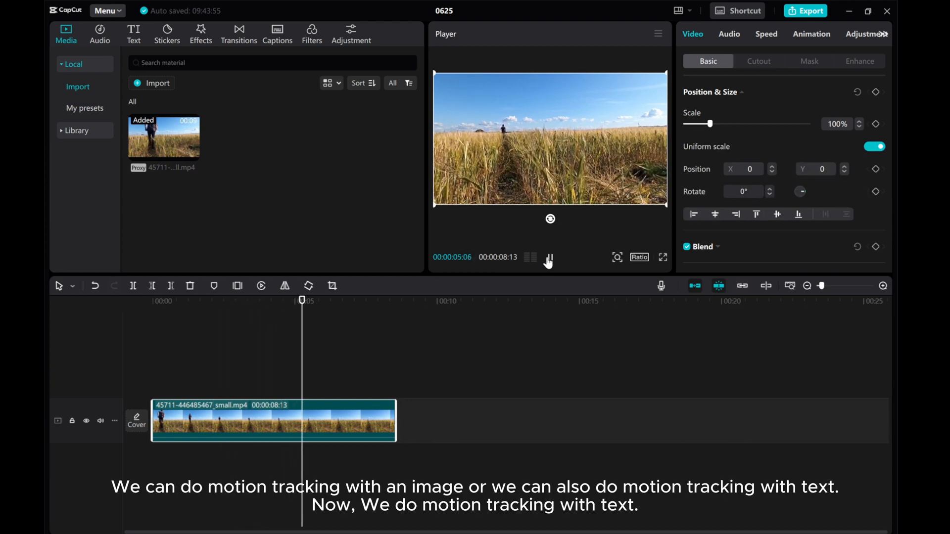
# Step: Play the wheat-field clip, pause it and rewind the playhead to 00:00
pyautogui.click(547, 257)
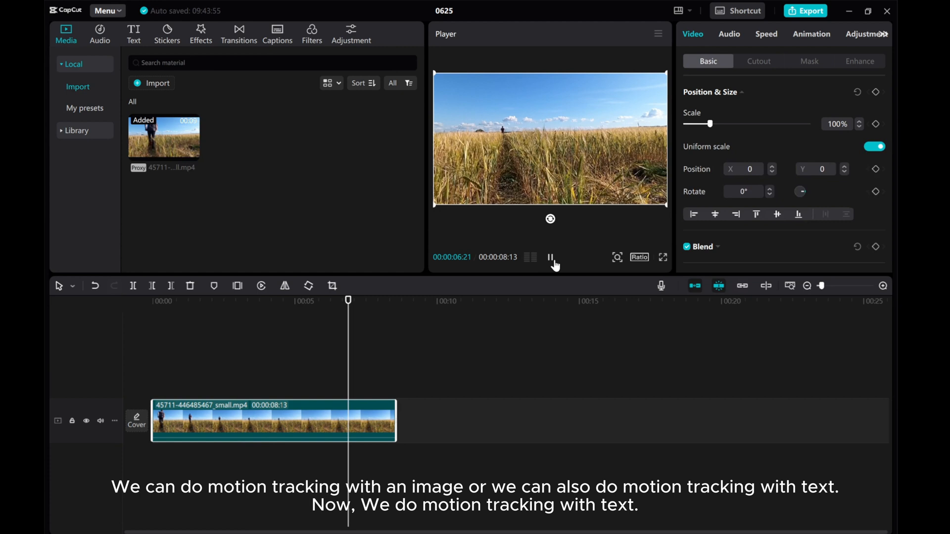
pyautogui.click(550, 257)
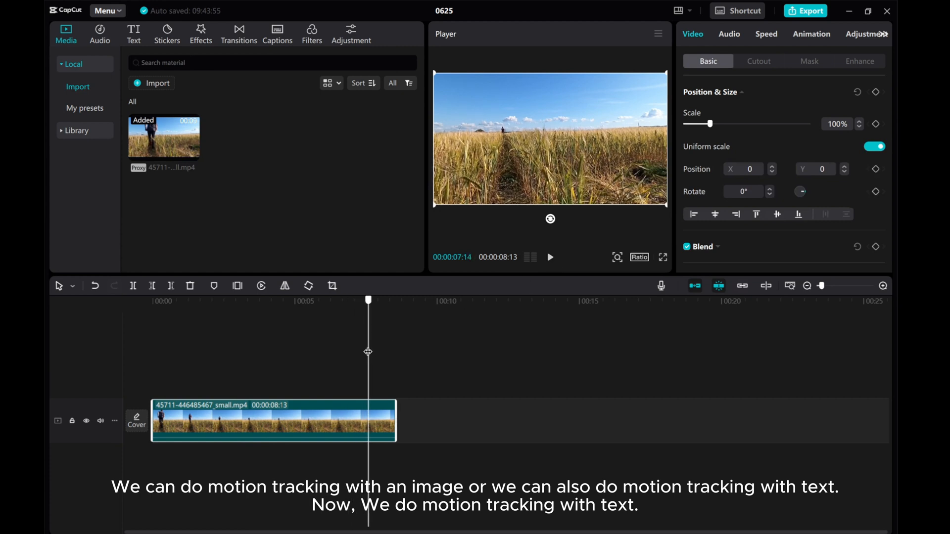
pyautogui.click(152, 300)
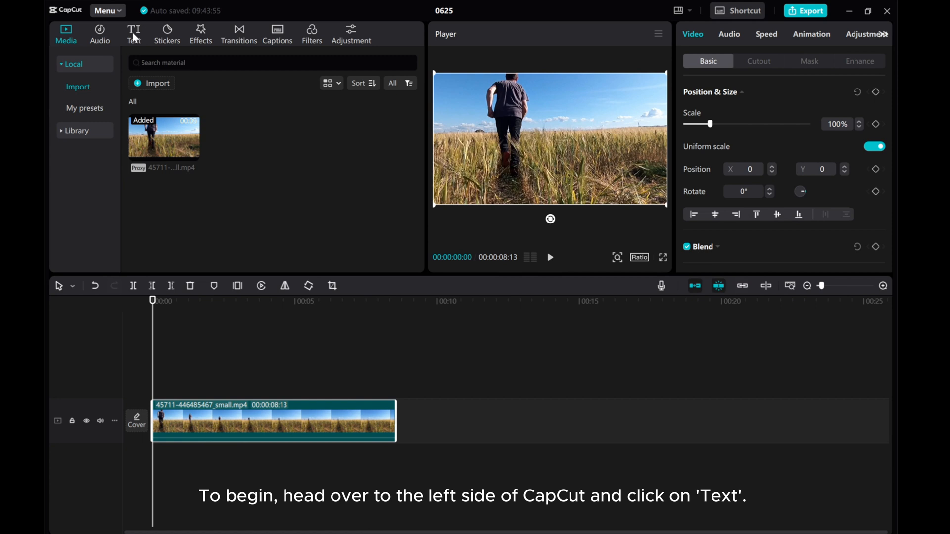
# Step: Add a title reading 'Running' and switch it to all capitals
pyautogui.click(133, 33)
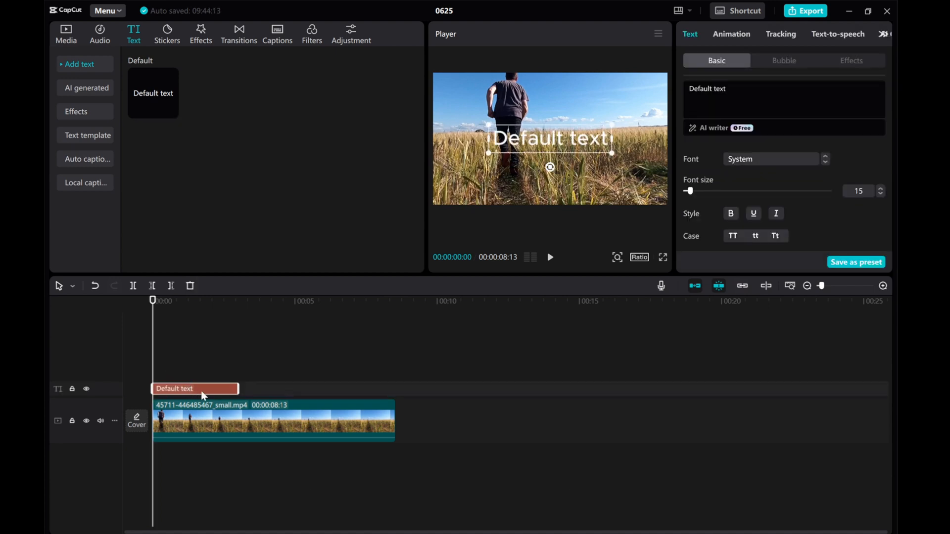
pyautogui.moveTo(243, 394)
pyautogui.write('r')
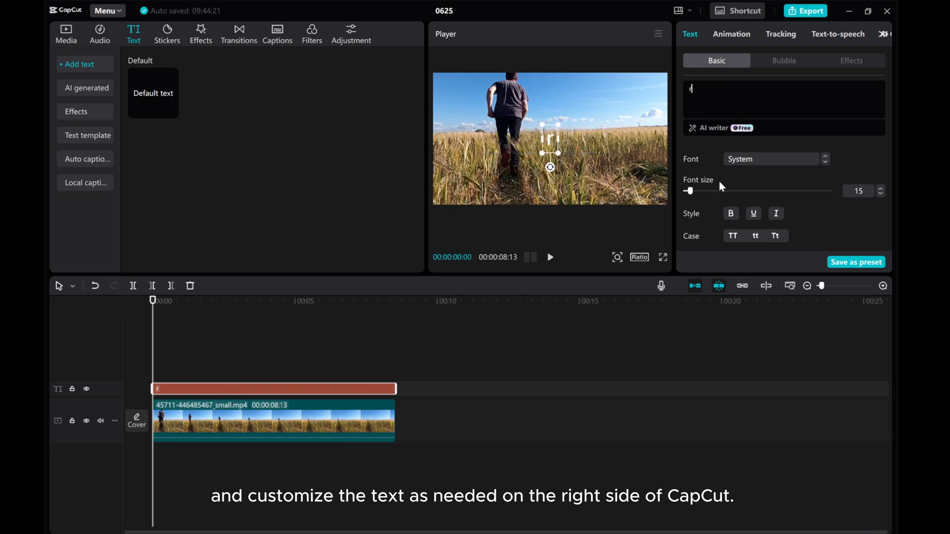
pyautogui.write('R')
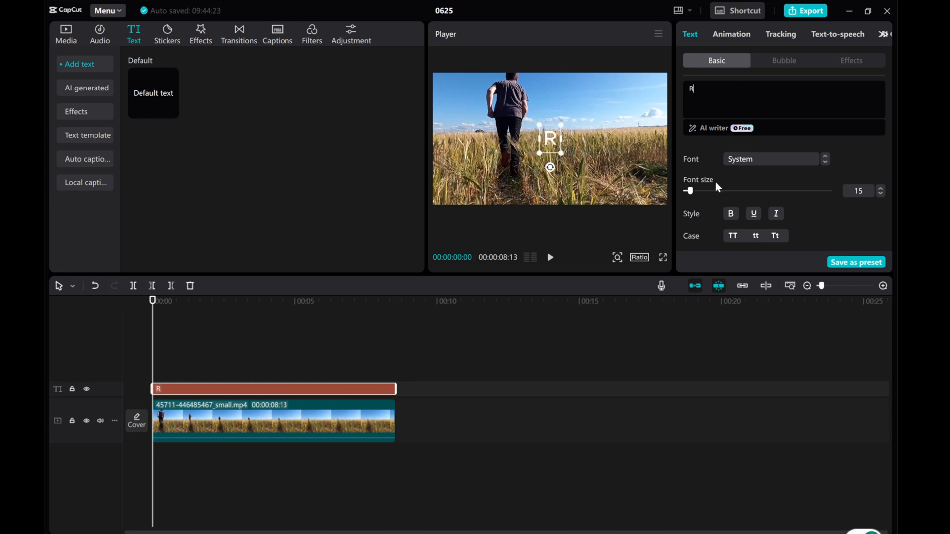
pyautogui.write('unning')
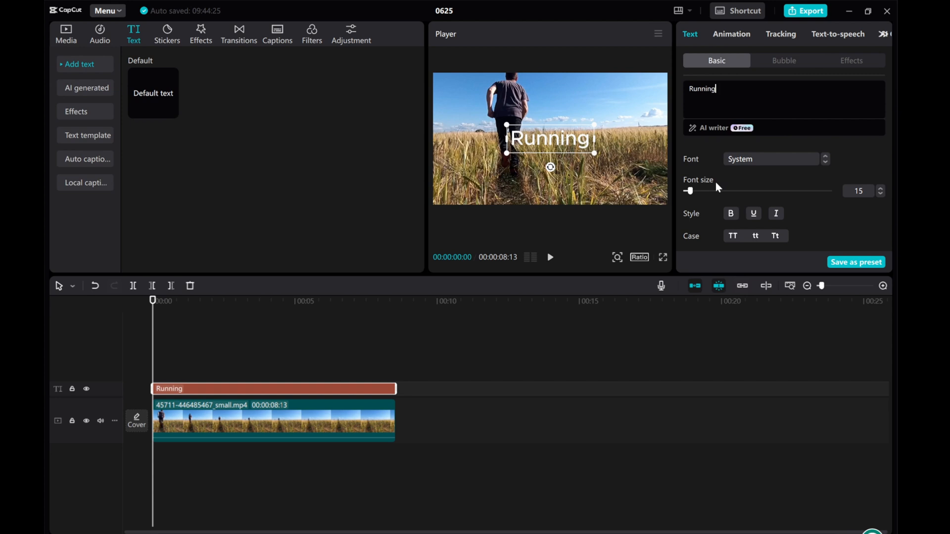
pyautogui.moveTo(724, 232)
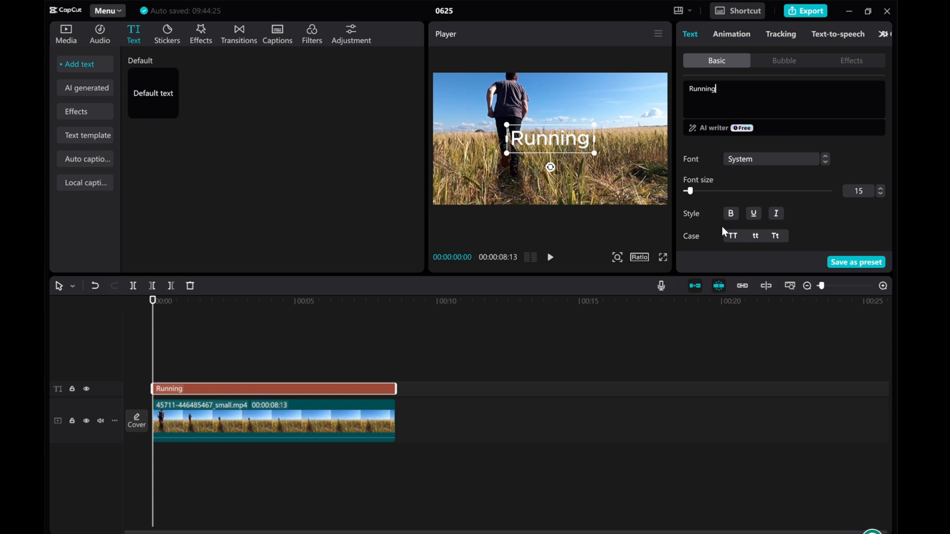
pyautogui.click(733, 236)
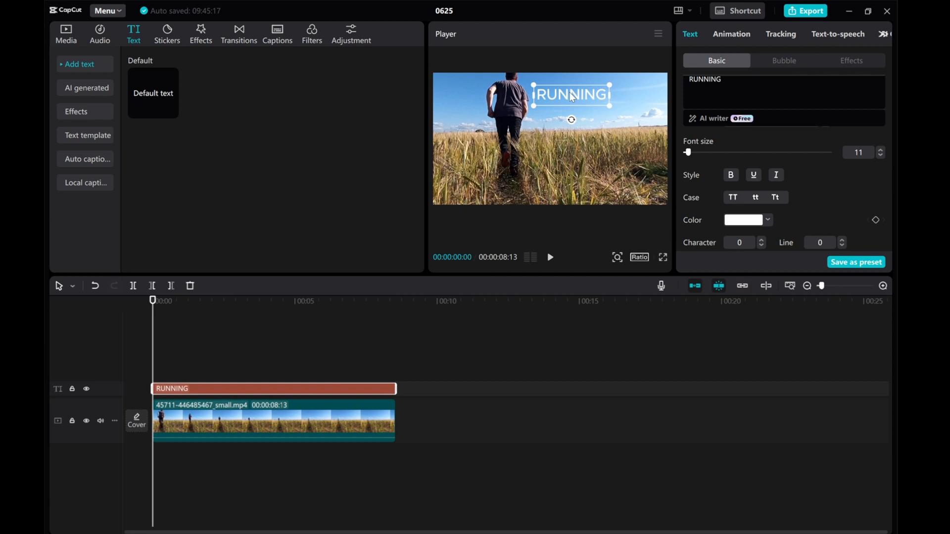
pyautogui.moveTo(786, 39)
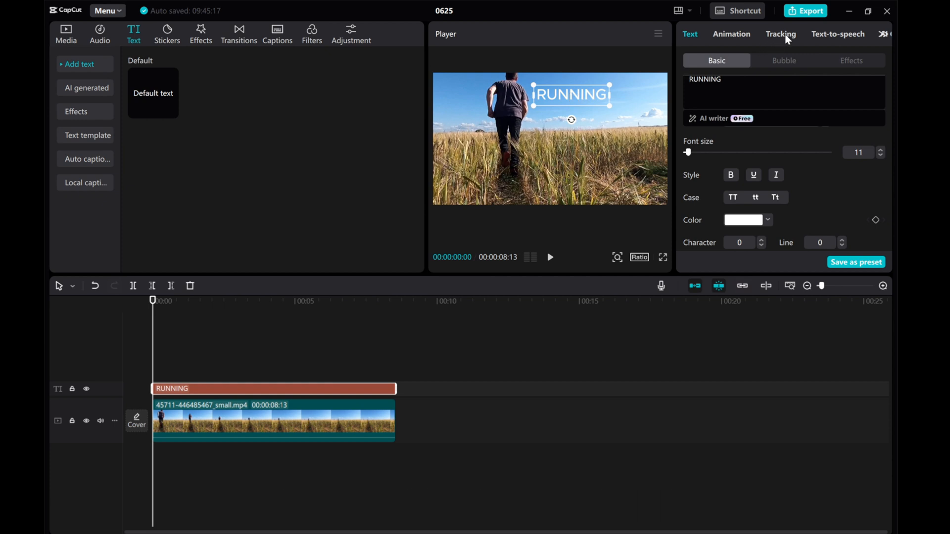
# Step: Enable Motion tracking for the RUNNING text with Direction set to Both
pyautogui.click(781, 34)
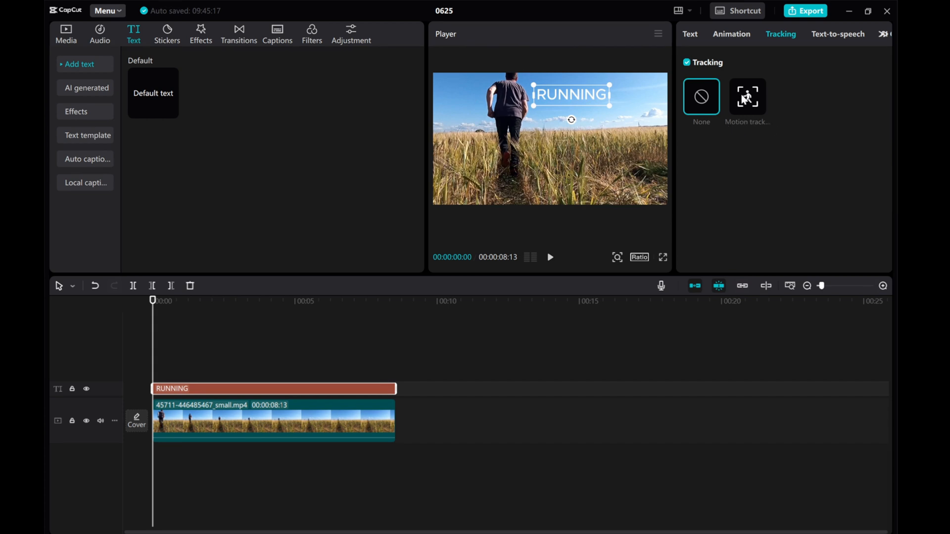
pyautogui.click(749, 97)
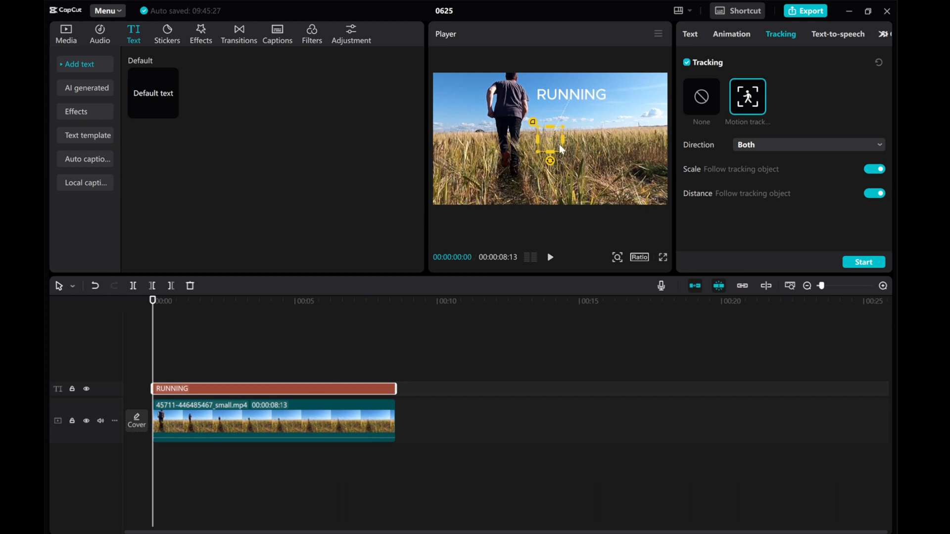
pyautogui.moveTo(587, 157)
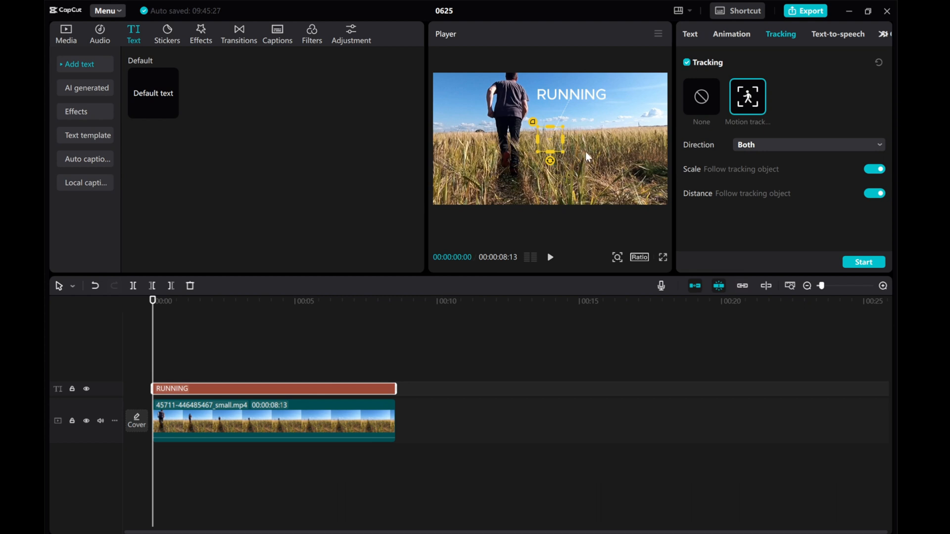
pyautogui.moveTo(586, 152)
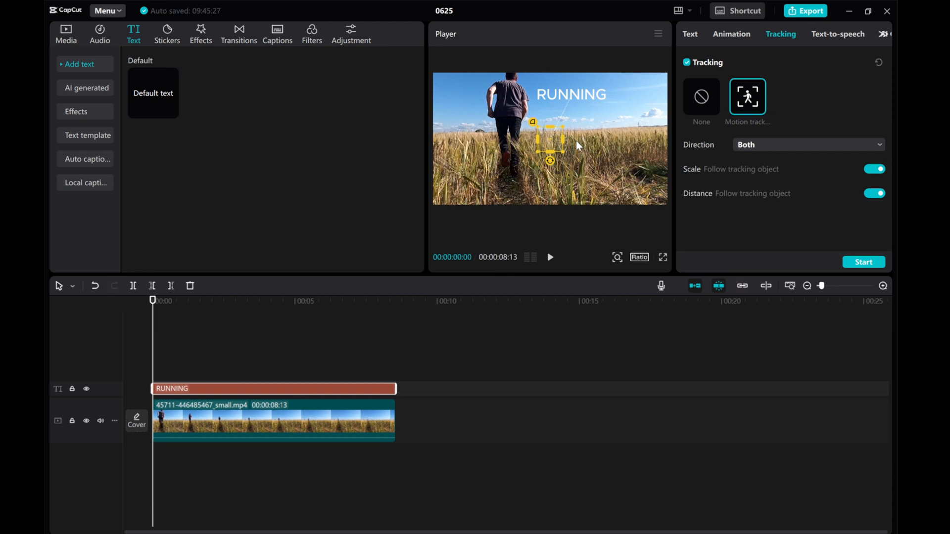
pyautogui.moveTo(548, 149)
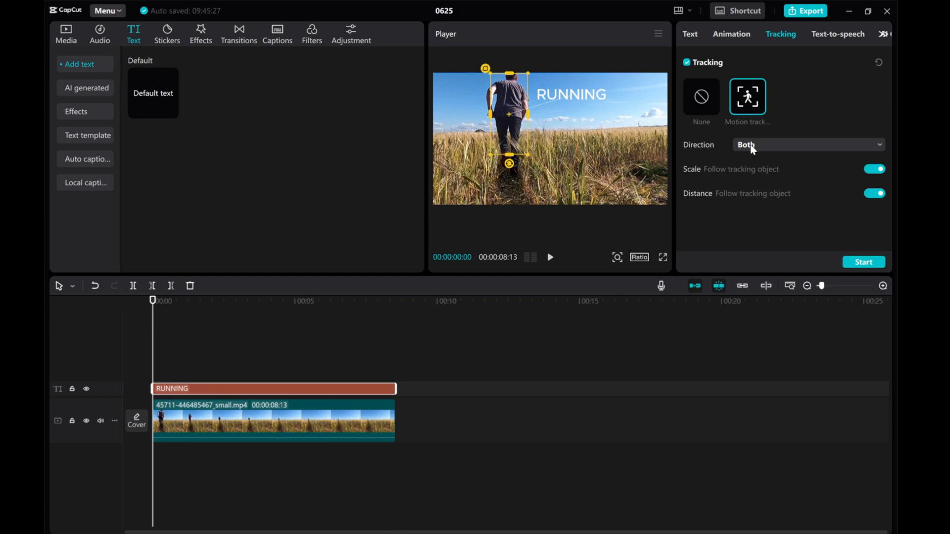
pyautogui.click(808, 145)
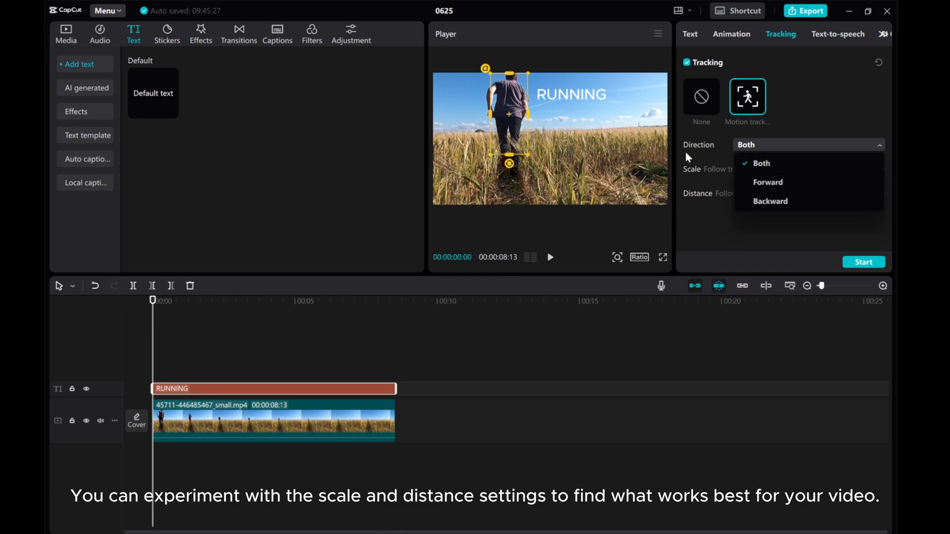
pyautogui.moveTo(760, 164)
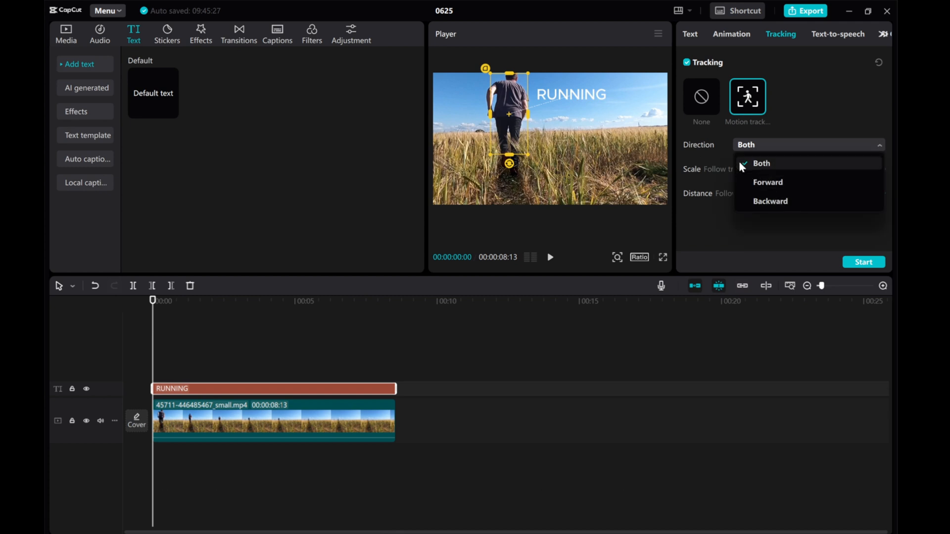
pyautogui.click(761, 163)
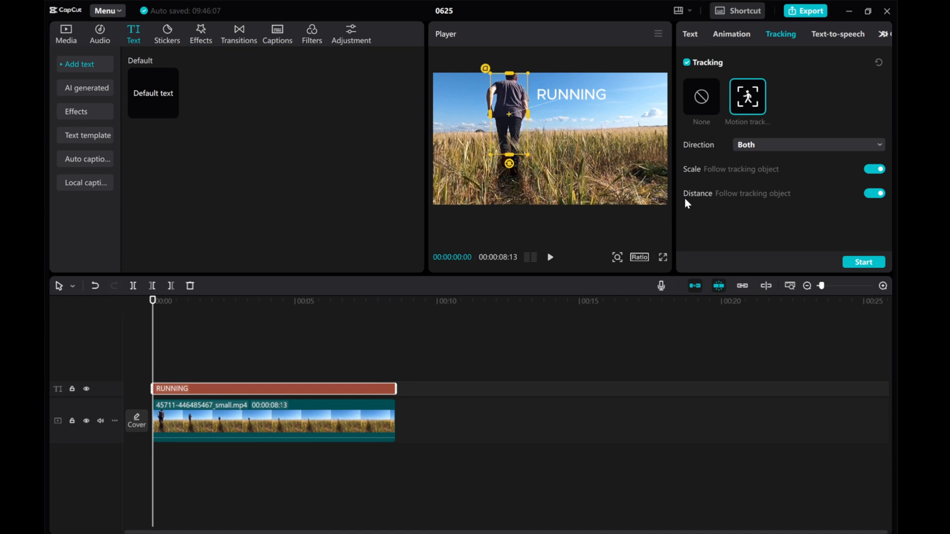
# Step: Run the tracking so RUNNING follows the runner, then preview and stop playback
pyautogui.click(863, 261)
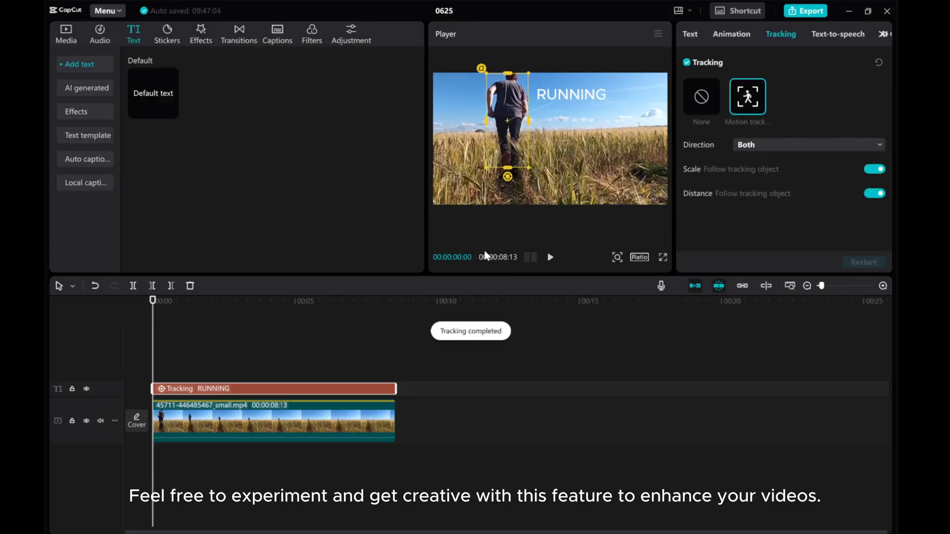
pyautogui.click(549, 257)
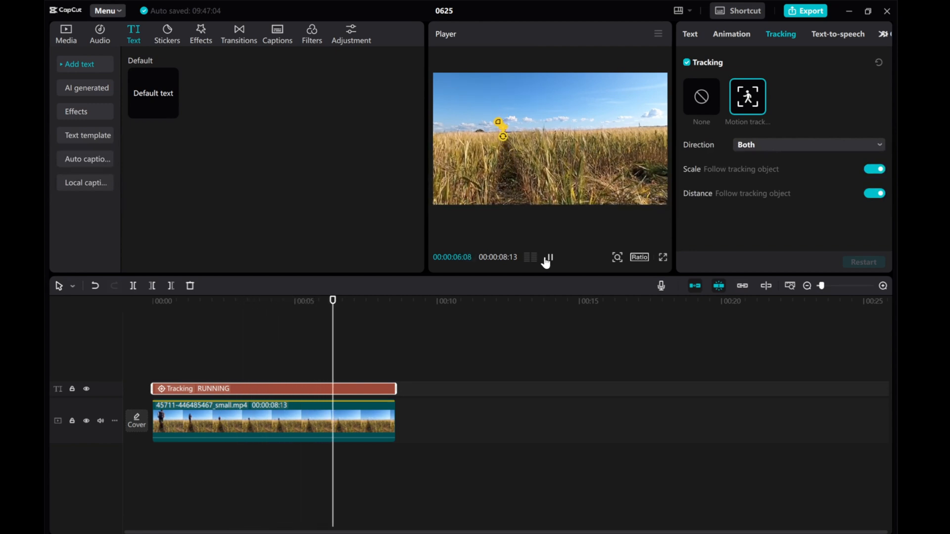
pyautogui.click(65, 34)
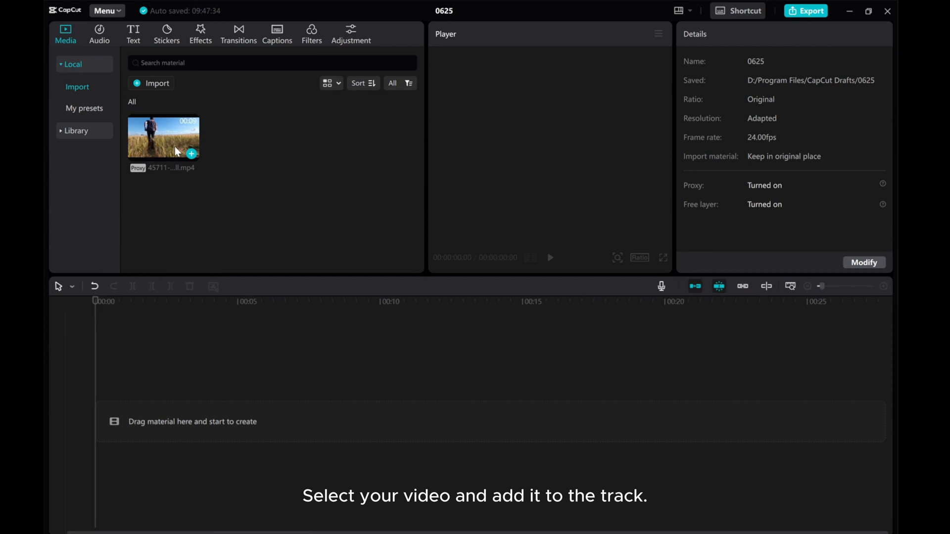
# Step: Add the field clip to the empty timeline and show the text presets
pyautogui.click(191, 153)
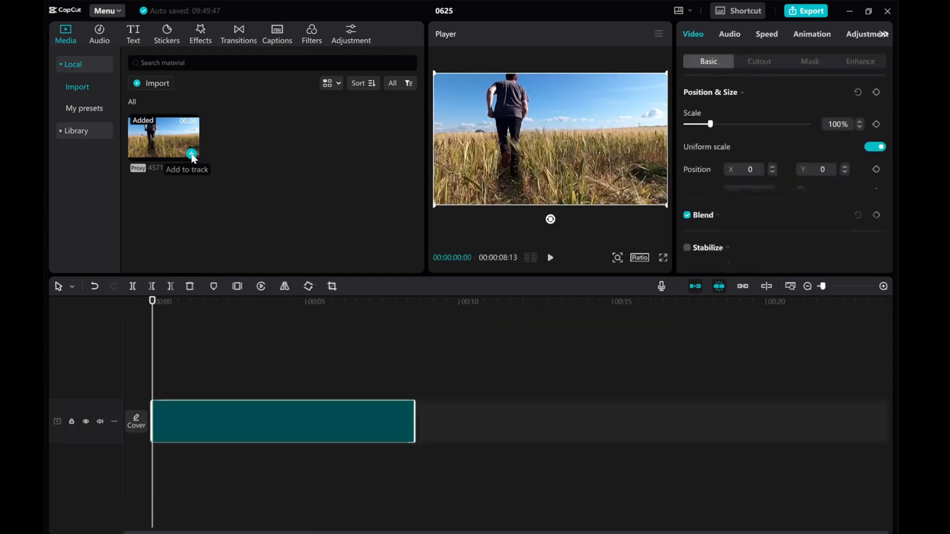
pyautogui.click(191, 153)
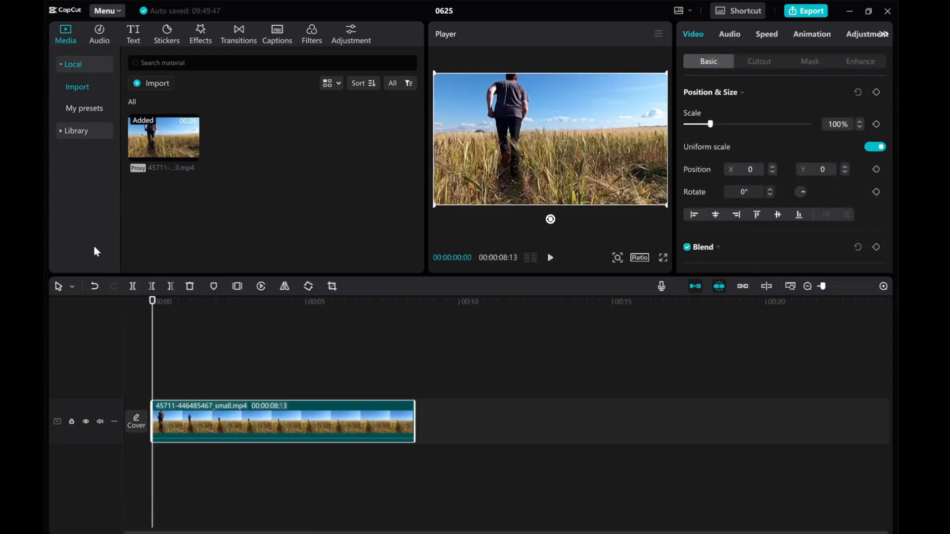
pyautogui.click(132, 34)
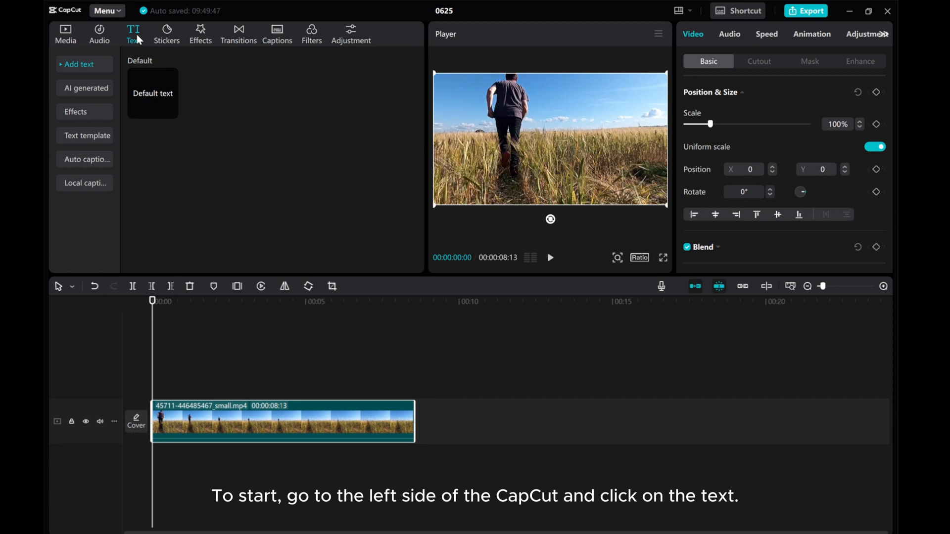
pyautogui.moveTo(154, 113)
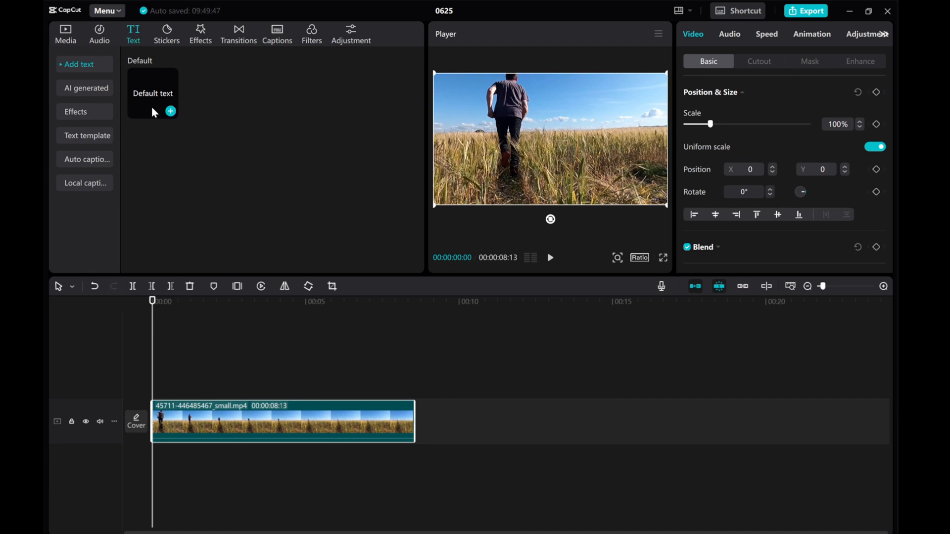
pyautogui.moveTo(150, 101)
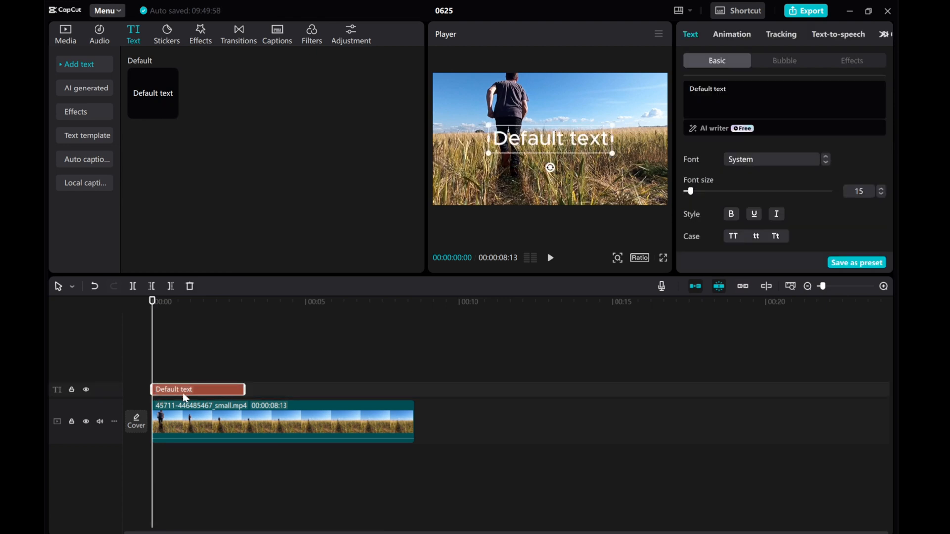
pyautogui.moveTo(193, 395)
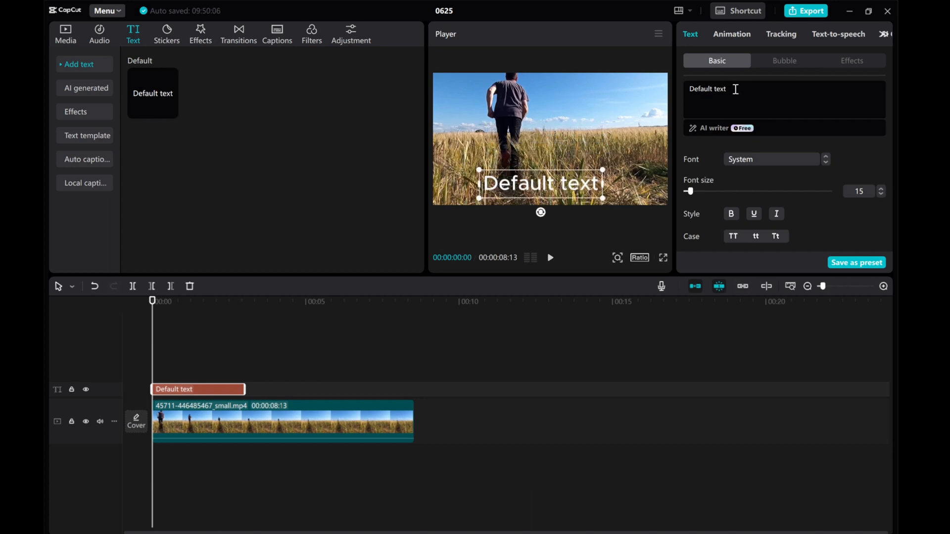
# Step: Replace the caption with 'Now, let's explore the third feature: Text-to-Speech.' and adjust its size
pyautogui.tripleClick(707, 88)
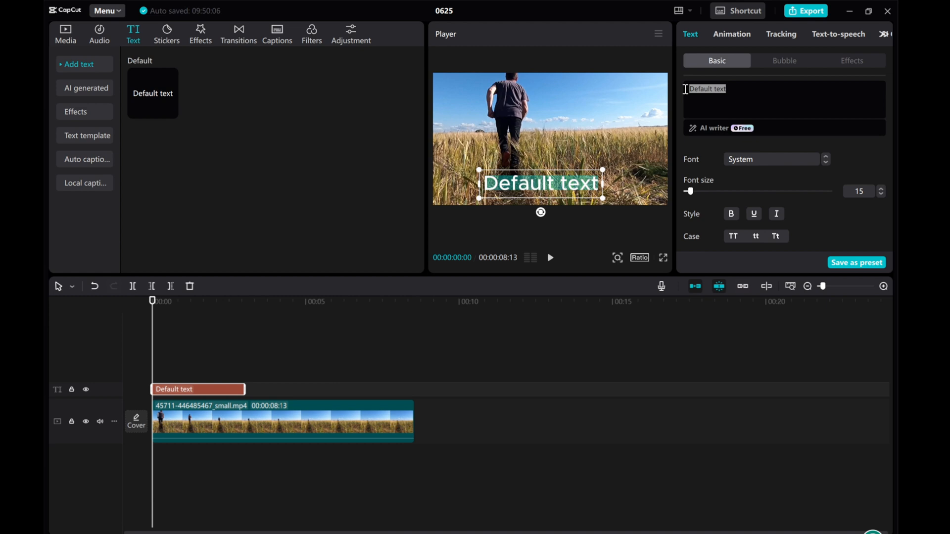
pyautogui.write("Now, let's explore the third feature: Text-to-Speech.")
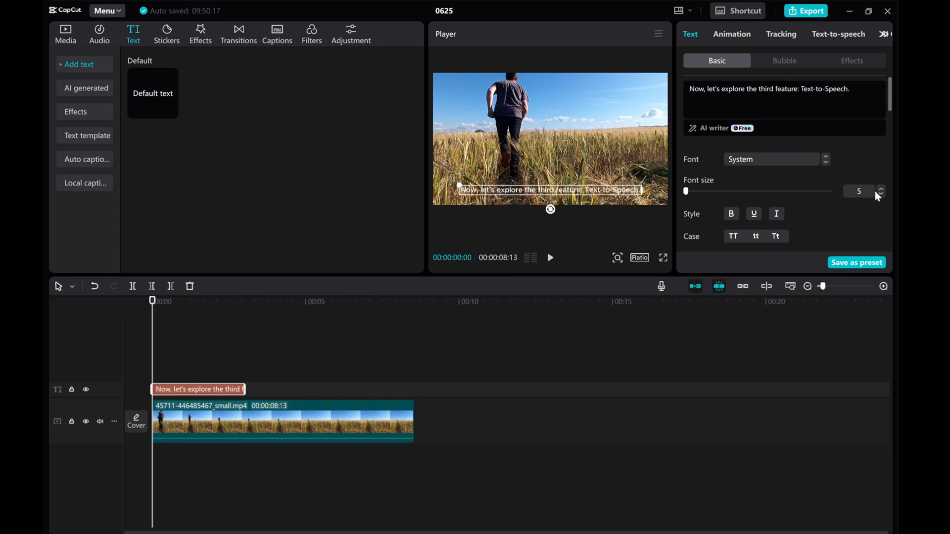
pyautogui.click(881, 188)
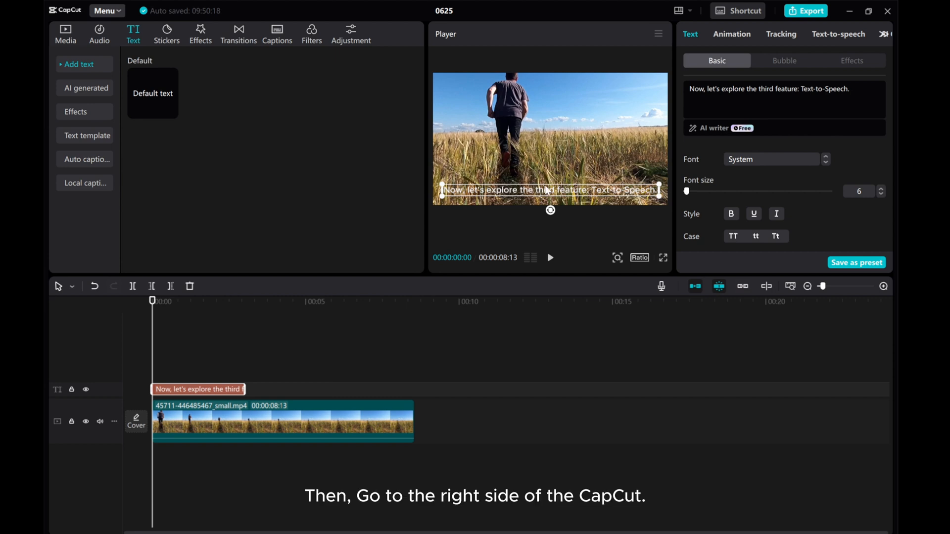
pyautogui.moveTo(795, 93)
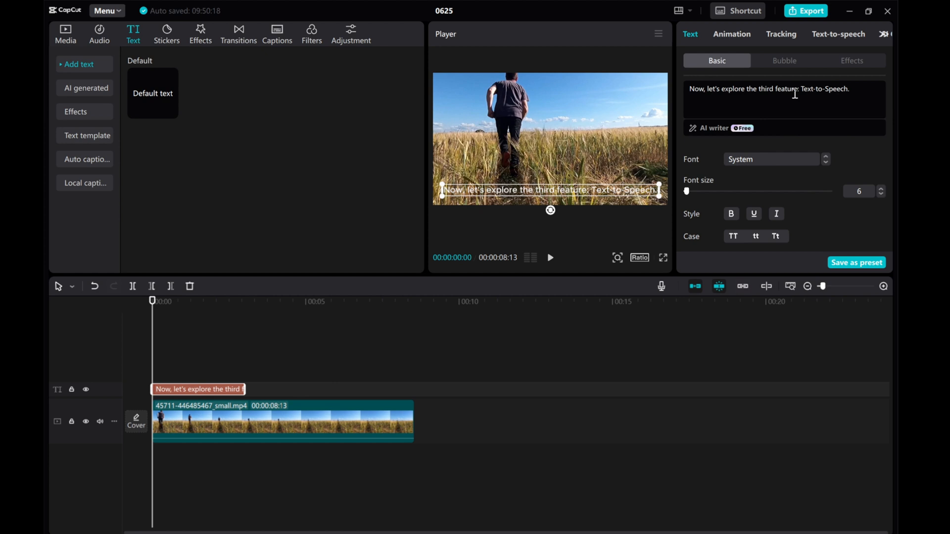
pyautogui.moveTo(838, 33)
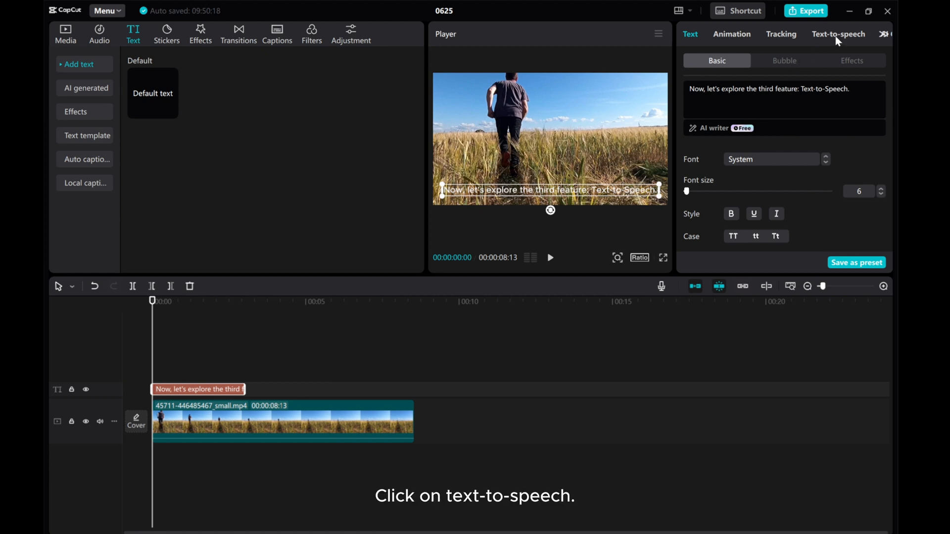
# Step: Audition the Santa II and Jessie text-to-speech voices, then generate the voiceover with Jessie
pyautogui.click(839, 34)
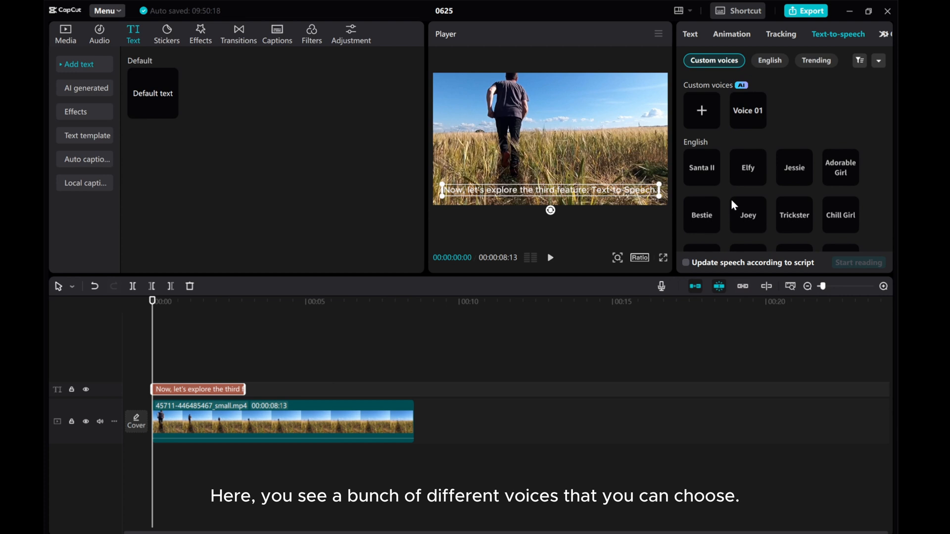
pyautogui.moveTo(789, 207)
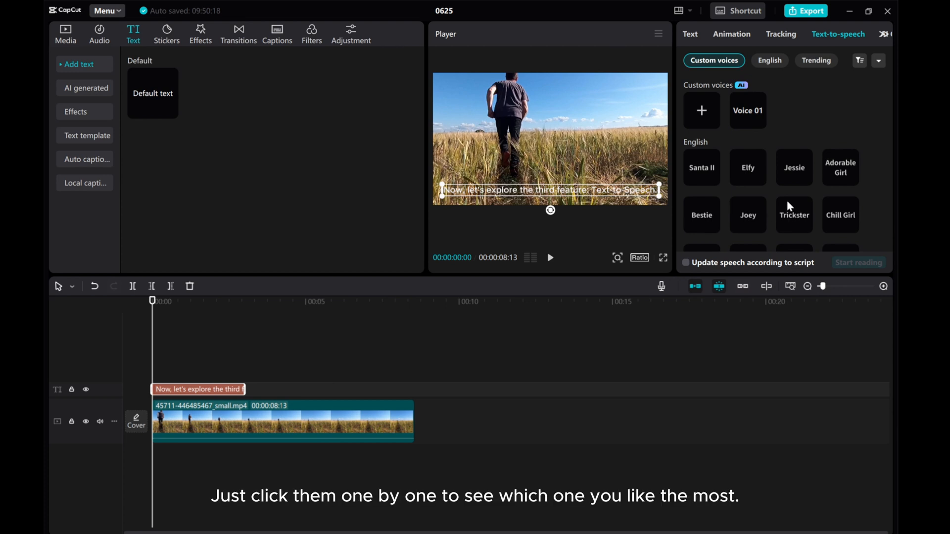
pyautogui.click(700, 168)
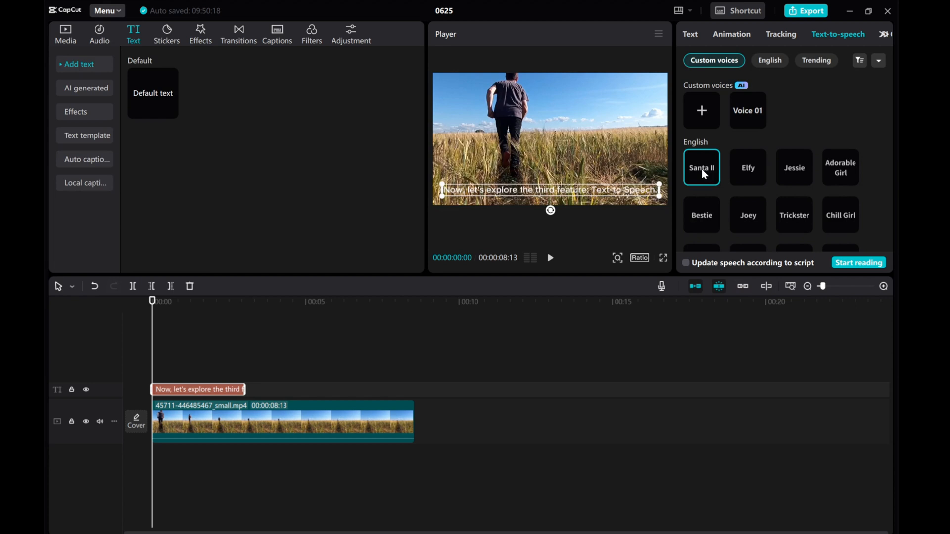
pyautogui.moveTo(795, 176)
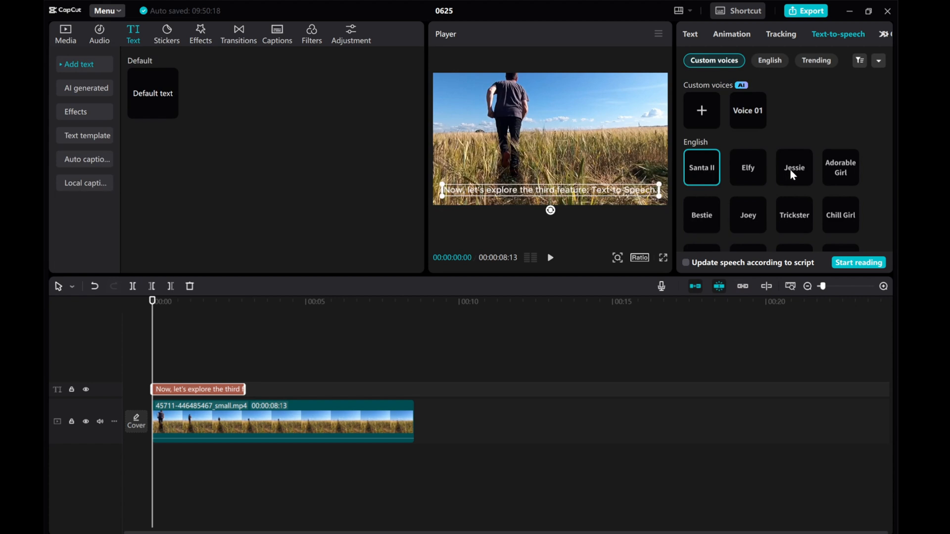
pyautogui.click(794, 168)
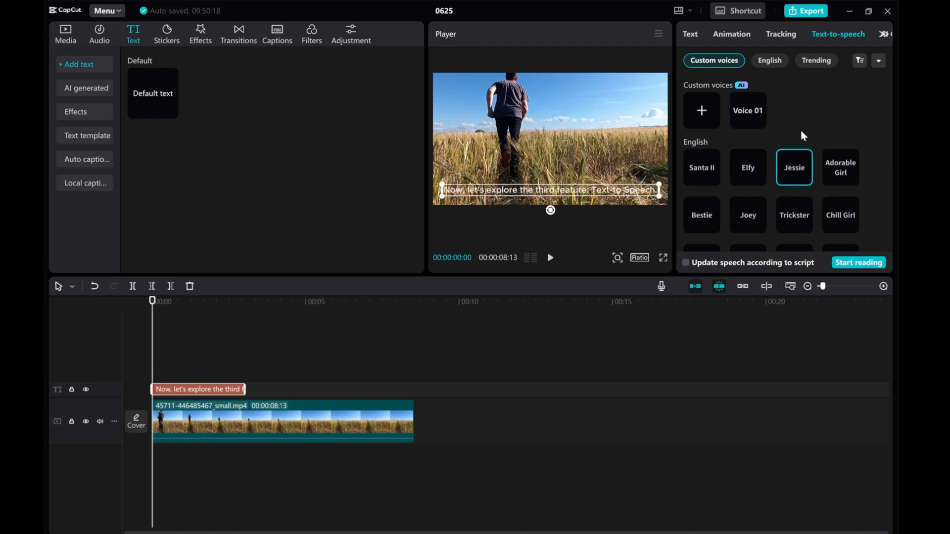
pyautogui.moveTo(802, 138)
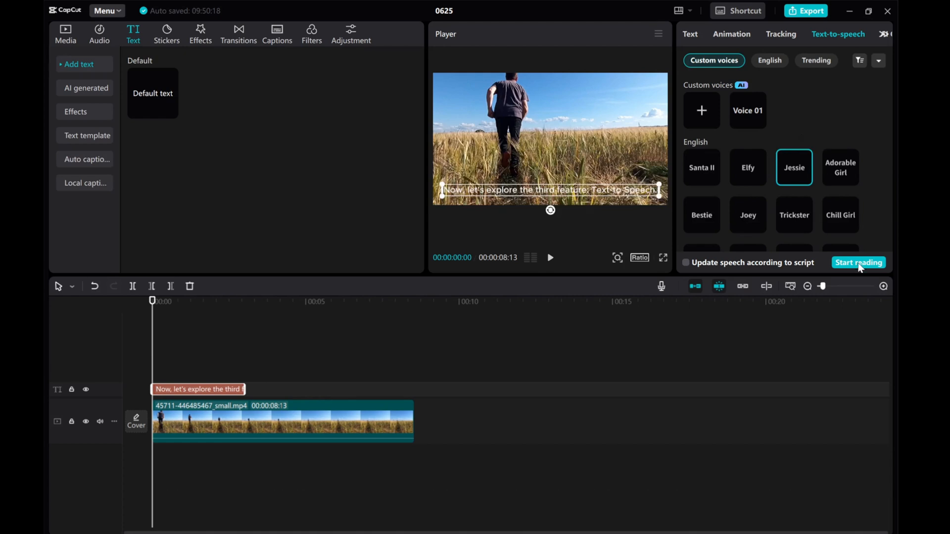
pyautogui.click(858, 262)
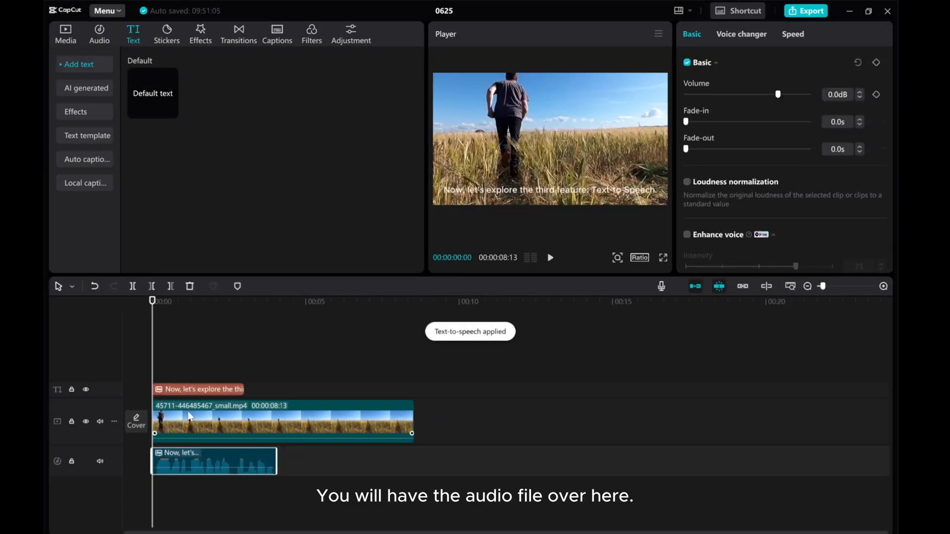
pyautogui.click(213, 460)
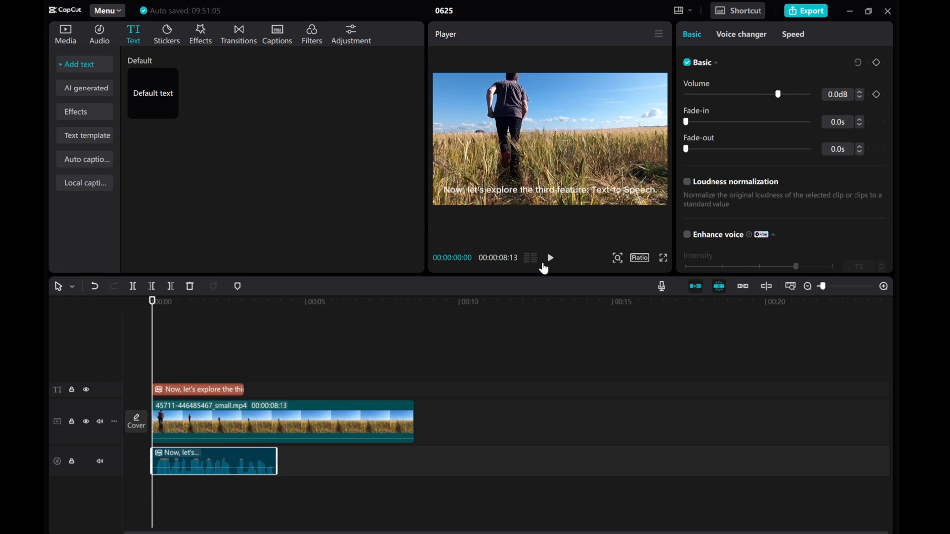
pyautogui.click(549, 257)
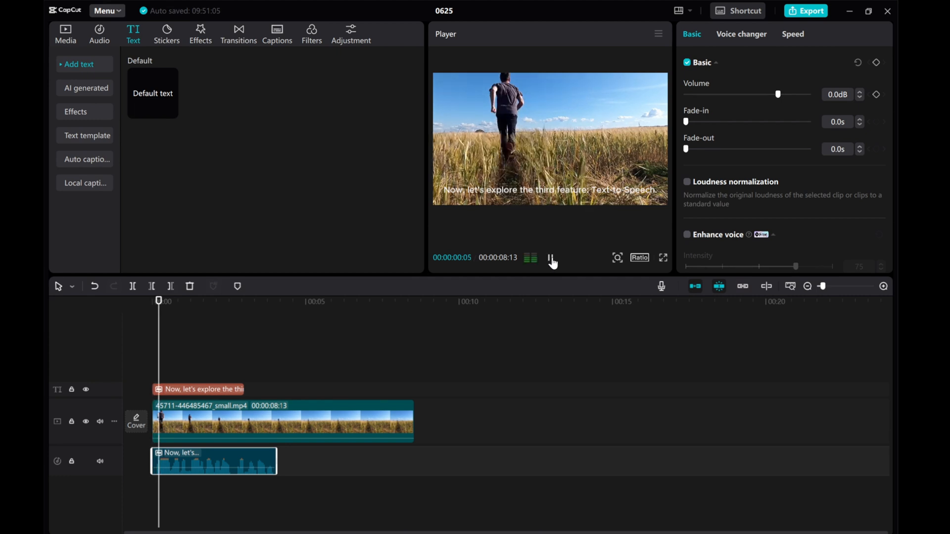
pyautogui.click(550, 257)
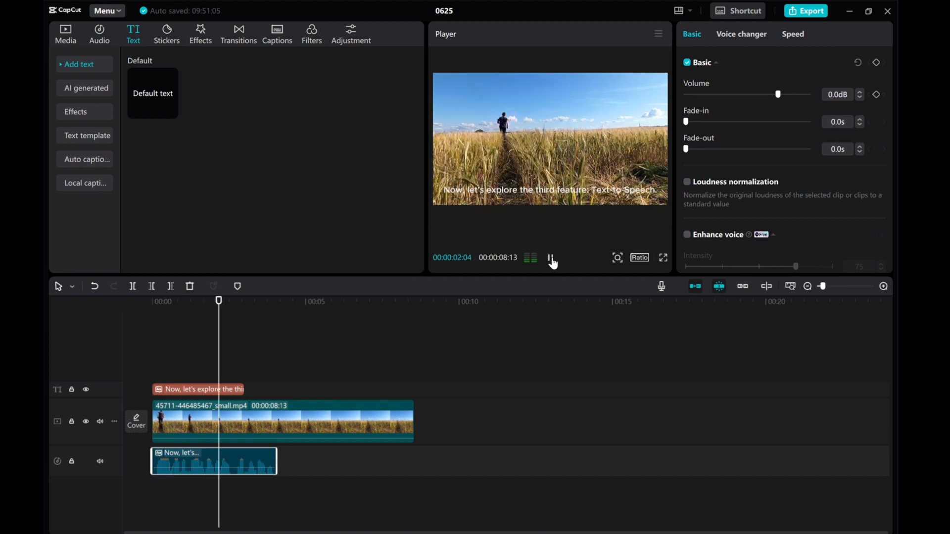
pyautogui.click(552, 257)
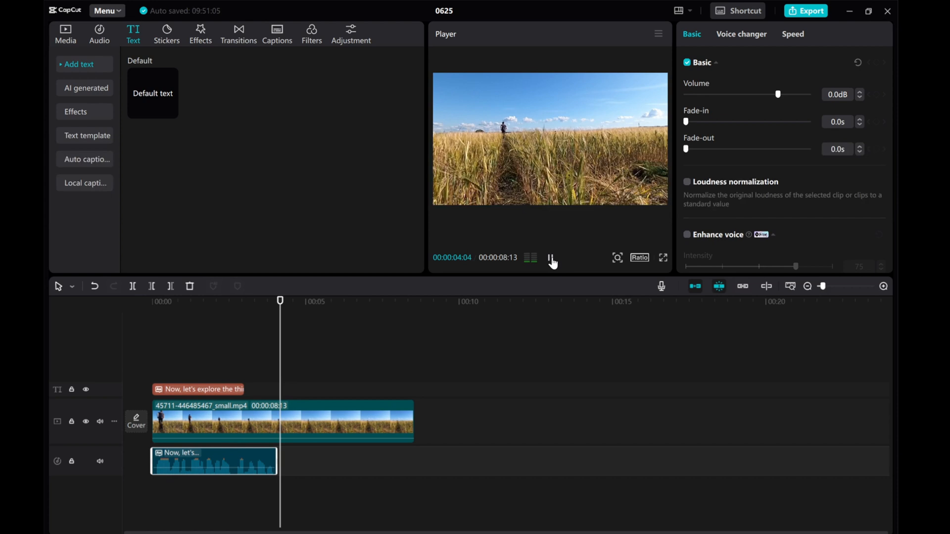
pyautogui.click(550, 258)
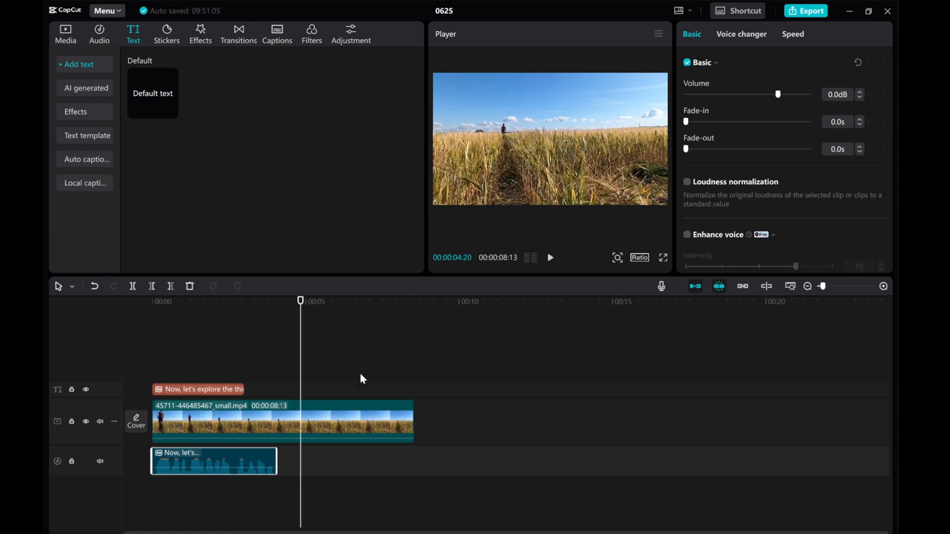
pyautogui.click(198, 389)
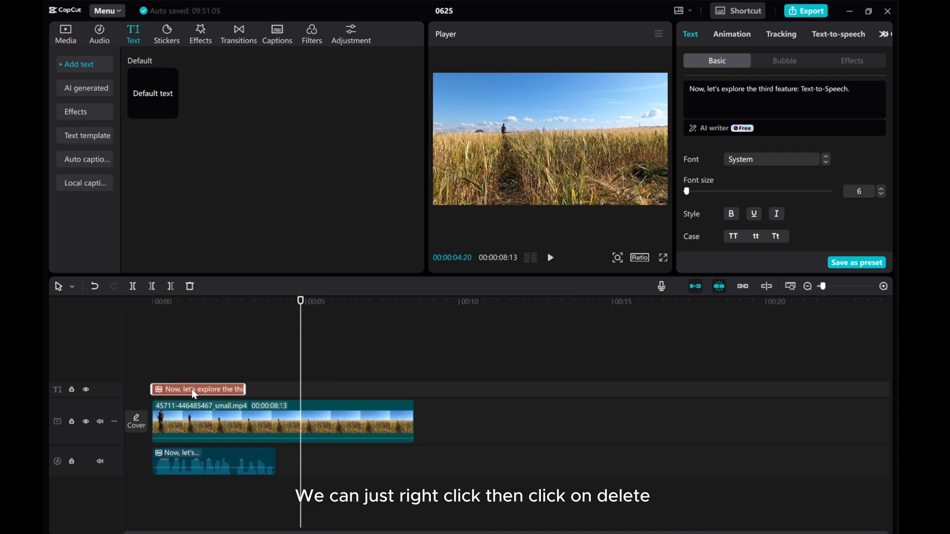
# Step: Delete the caption text clip from the field clip, leaving only the voiceover audio
pyautogui.rightClick(198, 388)
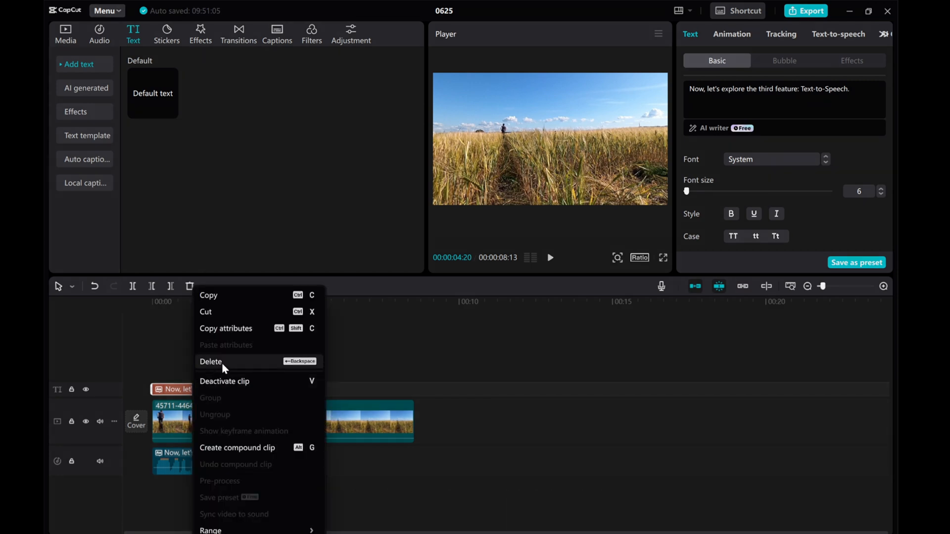
pyautogui.click(210, 363)
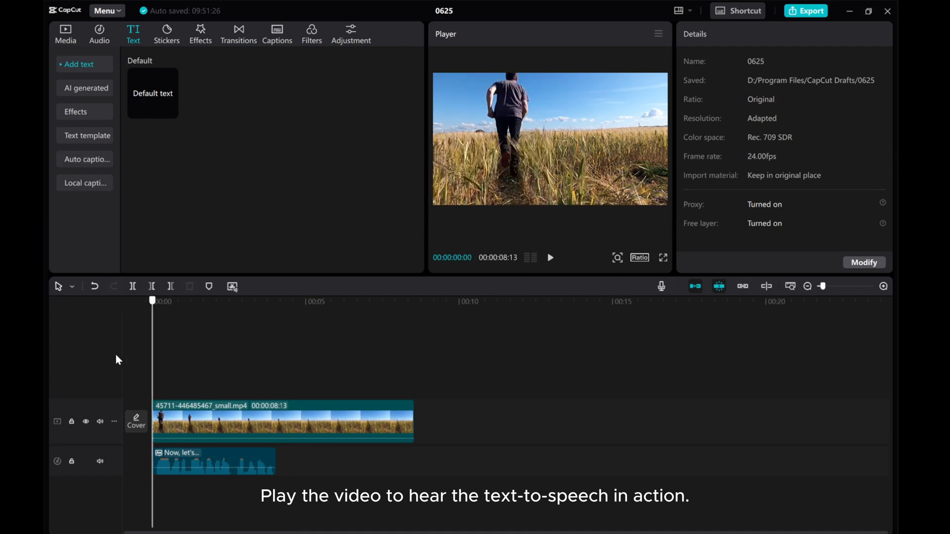
# Step: Play back the field clip to hear the Jessie voiceover on its own
pyautogui.click(550, 257)
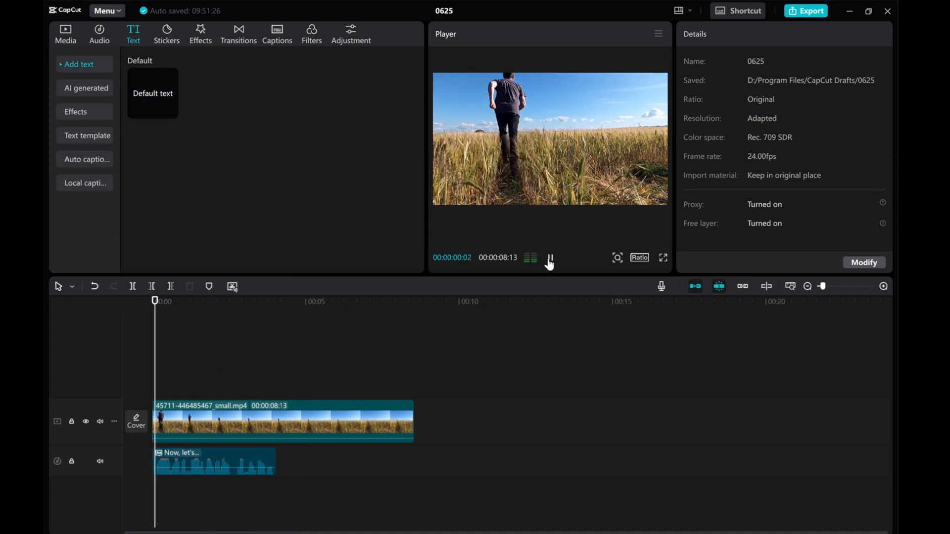
pyautogui.click(549, 258)
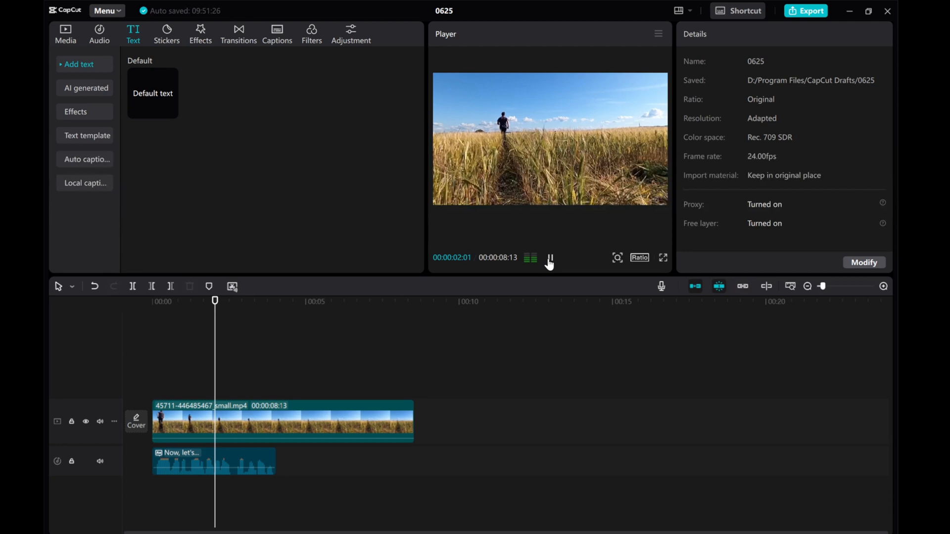
pyautogui.click(549, 258)
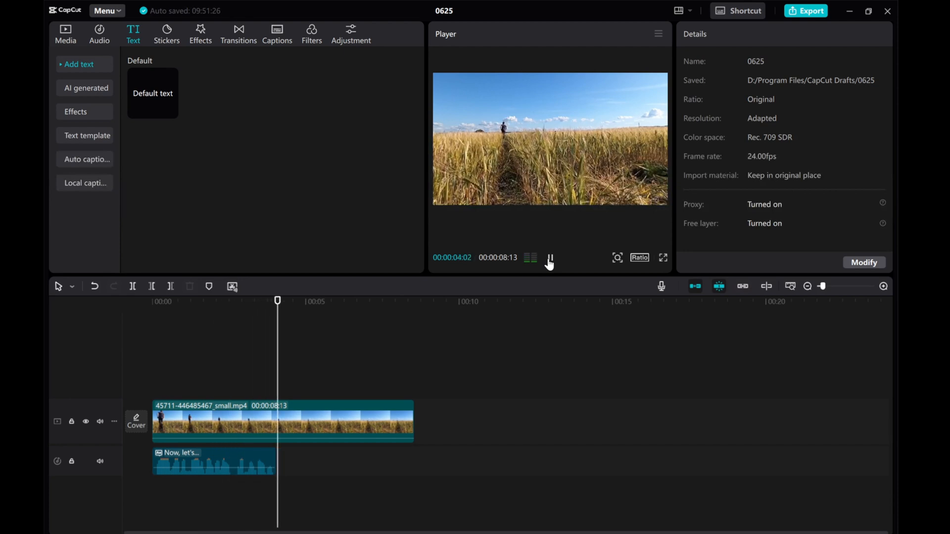
pyautogui.click(550, 257)
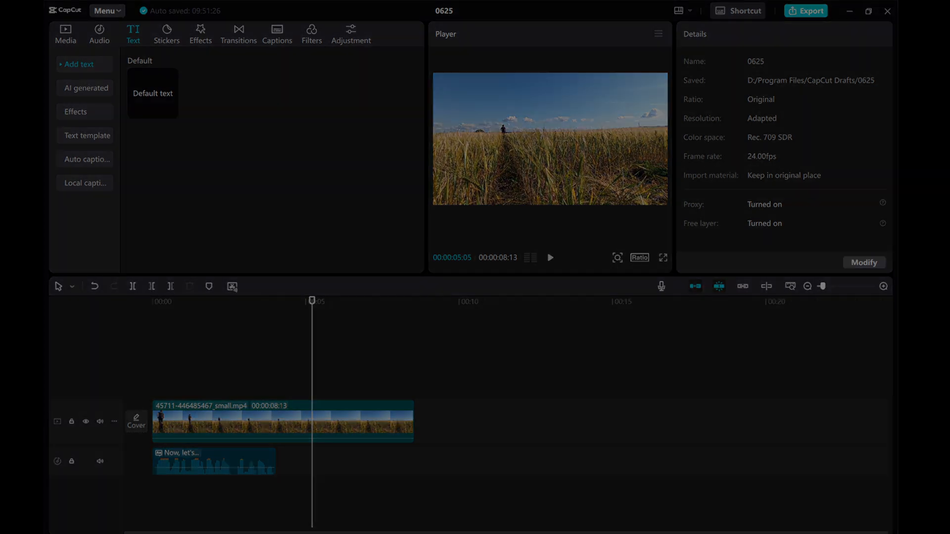
pyautogui.click(65, 30)
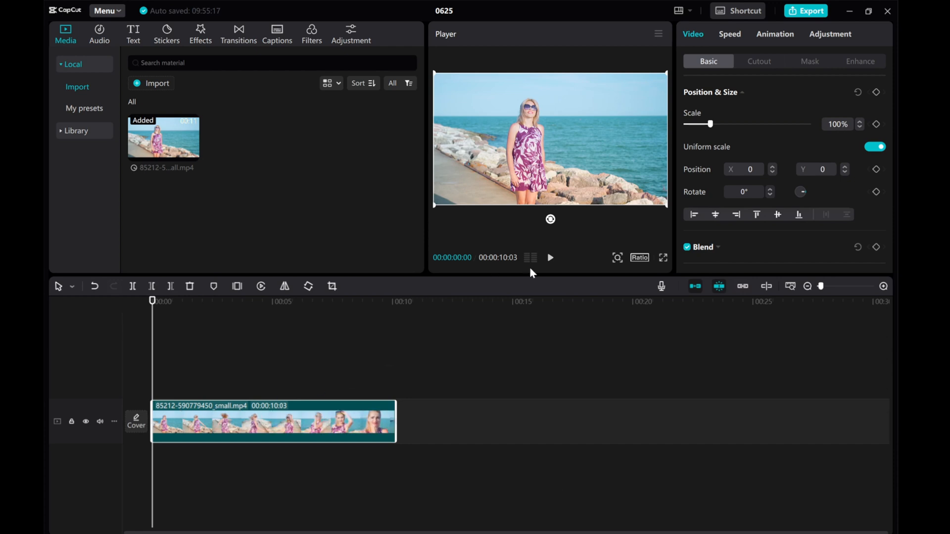
# Step: Play the beach clip, pause near 6 s and step to the frame at about 6 s 18 f
pyautogui.click(550, 258)
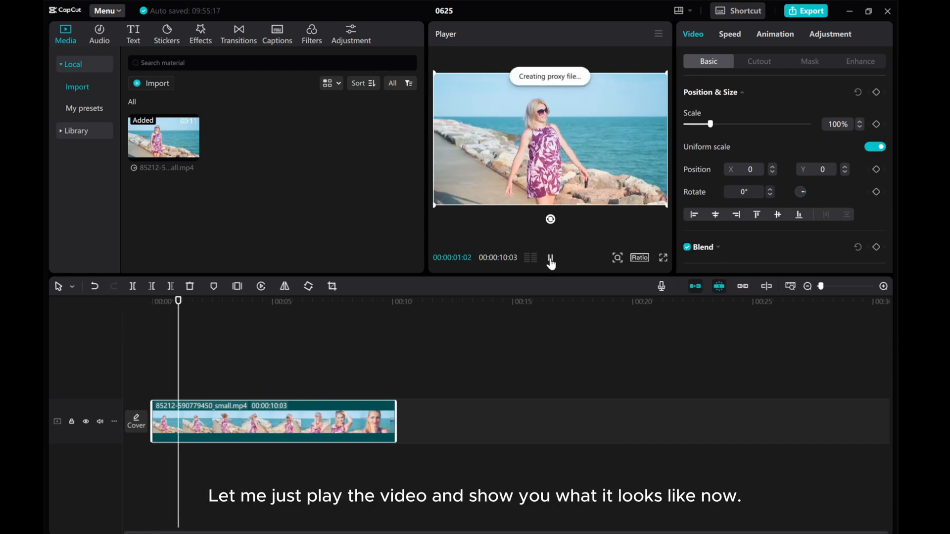
pyautogui.click(549, 257)
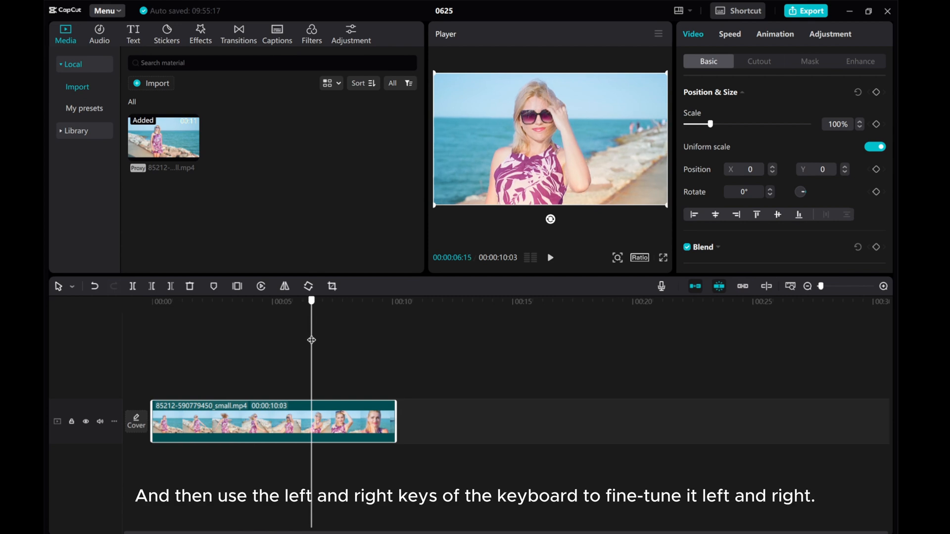
pyautogui.moveTo(399, 350)
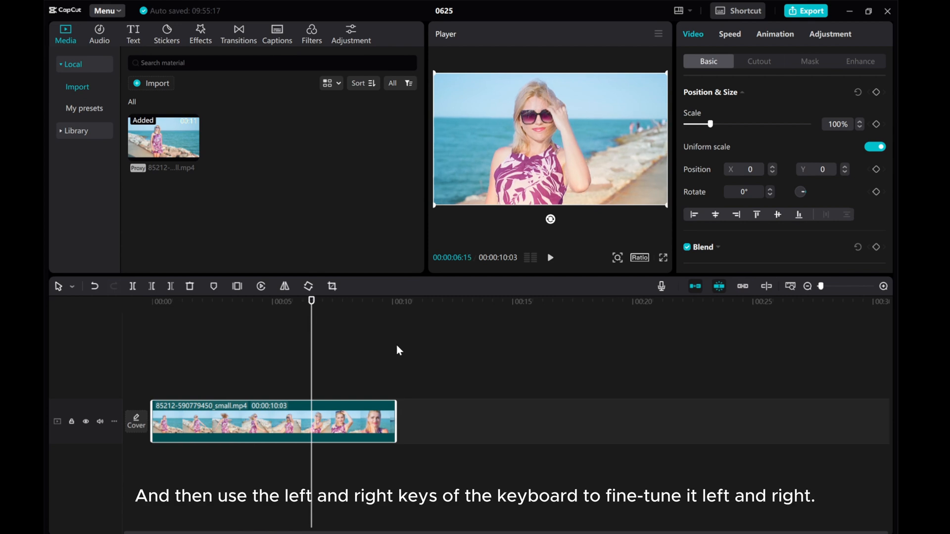
pyautogui.press('right')
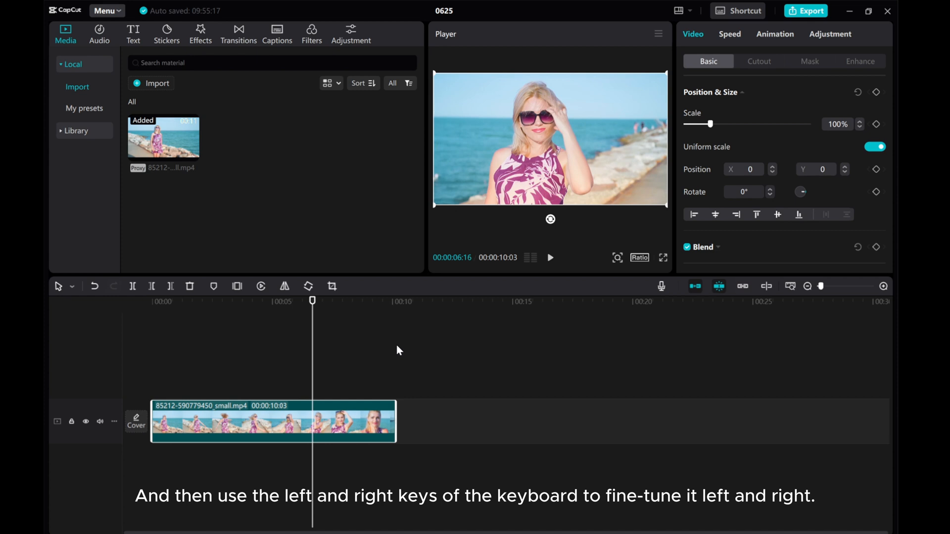
pyautogui.press('right')
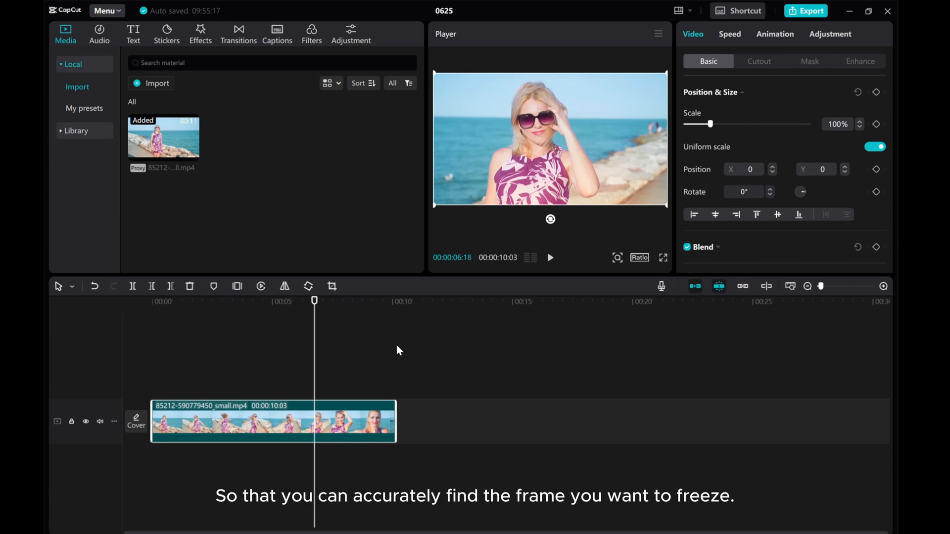
pyautogui.moveTo(243, 337)
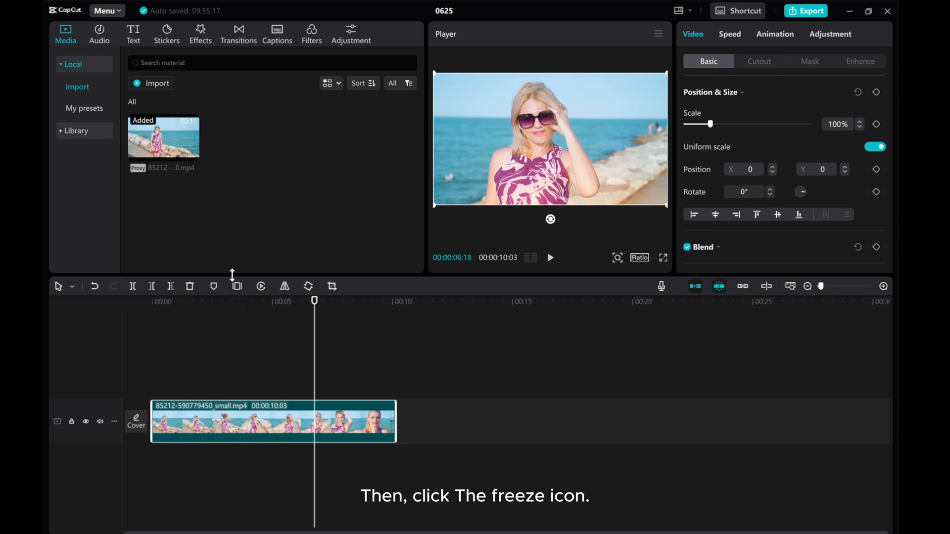
pyautogui.moveTo(236, 286)
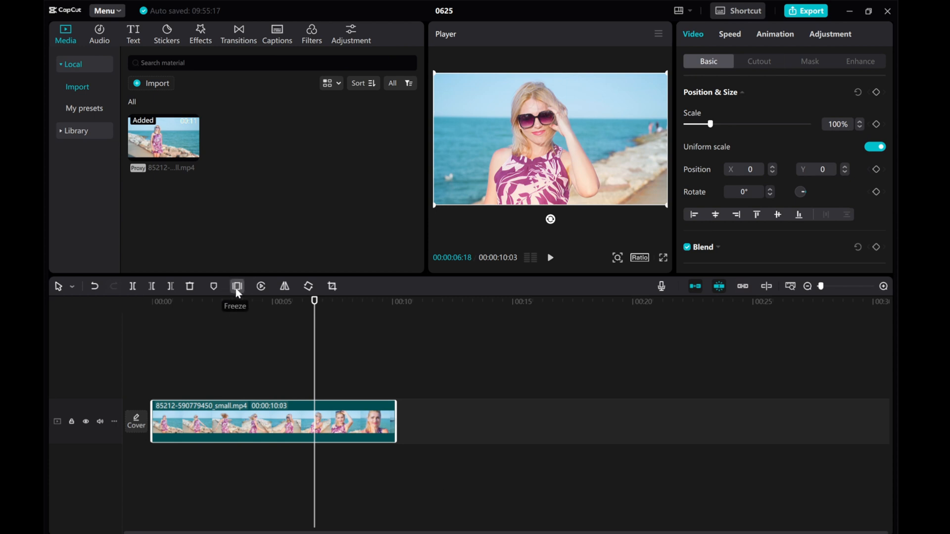
# Step: Freeze the current frame of the beach clip for 3 seconds and preview the result
pyautogui.click(237, 286)
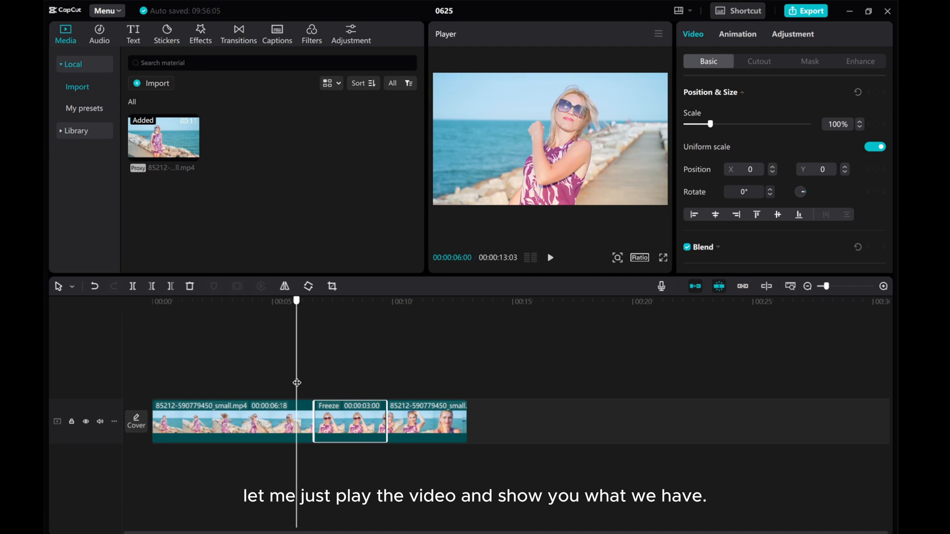
pyautogui.moveTo(562, 261)
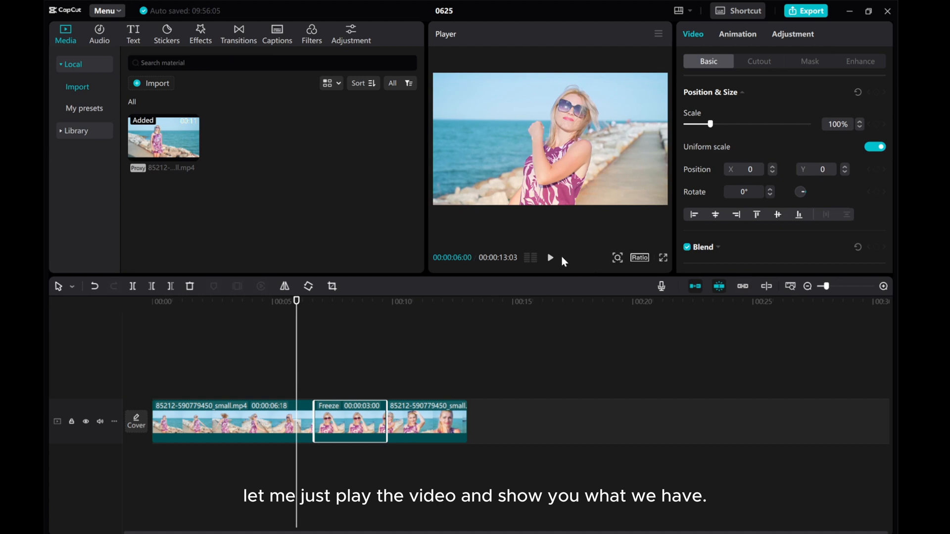
pyautogui.click(549, 257)
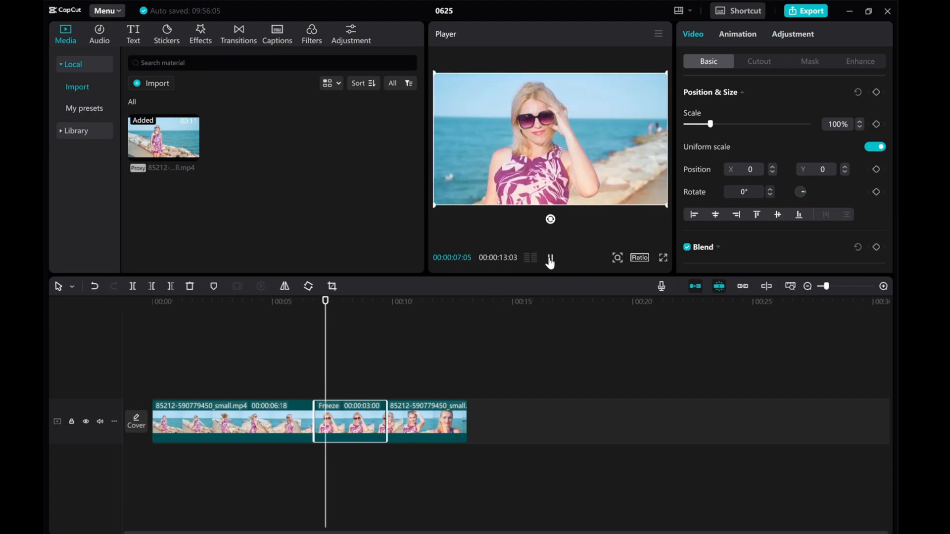
pyautogui.click(550, 257)
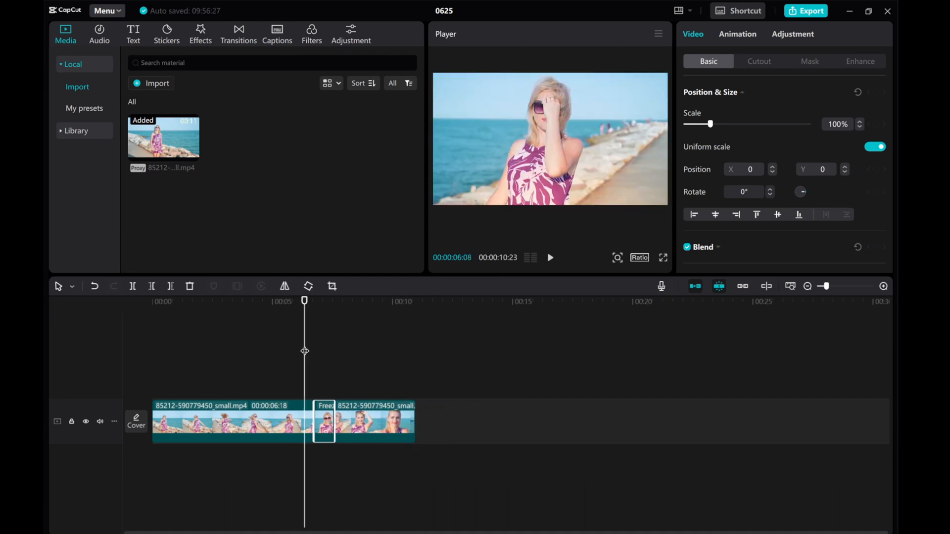
# Step: Extend the freeze-frame segment to about 5 seconds and play through it
pyautogui.click(549, 257)
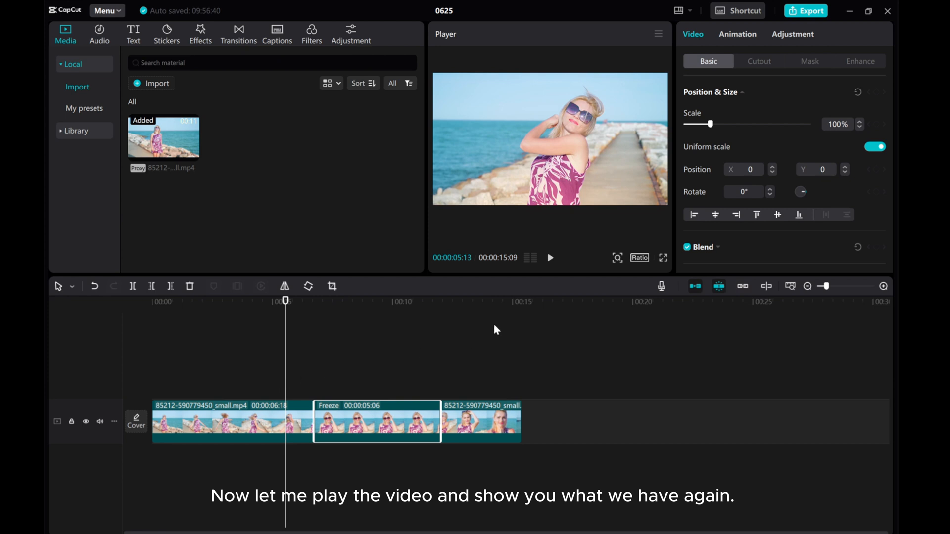
pyautogui.click(550, 257)
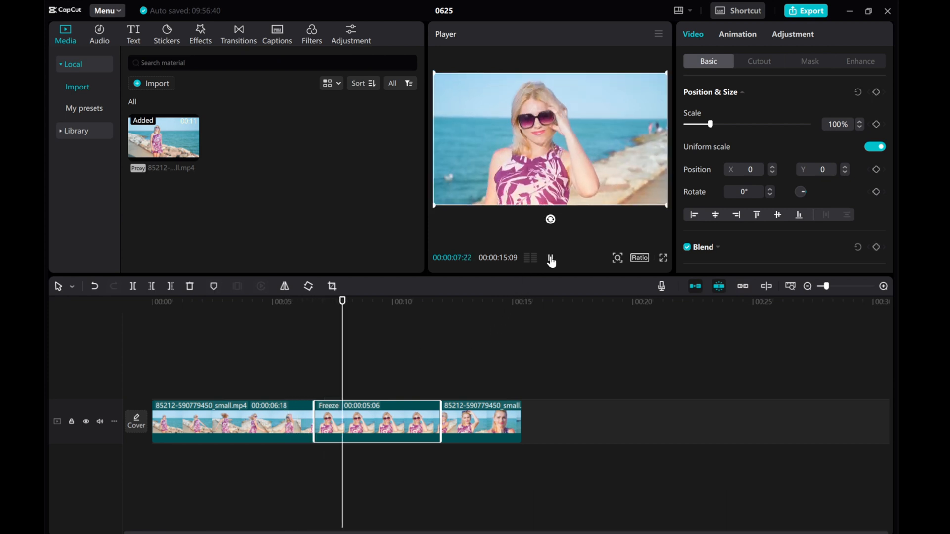
pyautogui.click(550, 258)
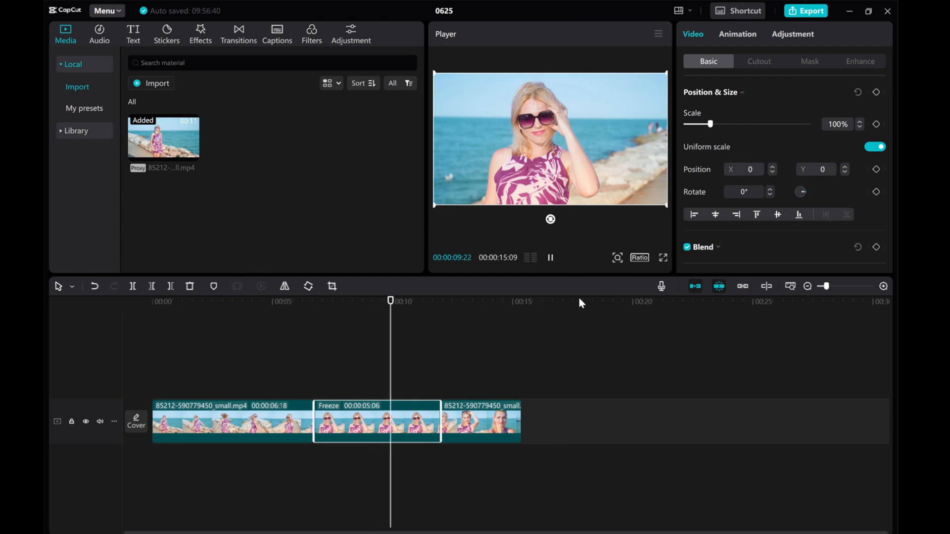
pyautogui.click(438, 301)
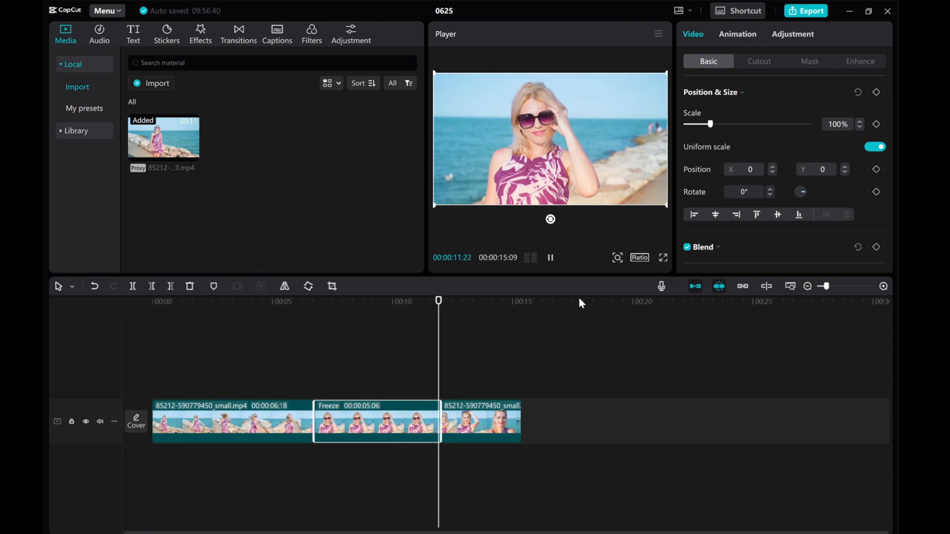